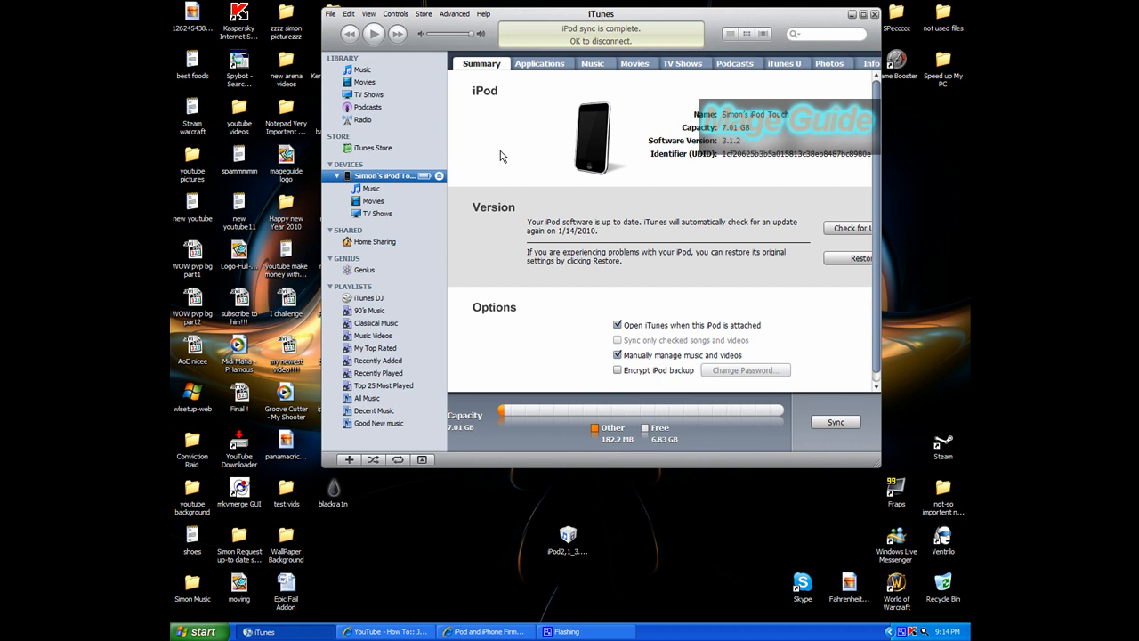
pyautogui.moveTo(488, 171)
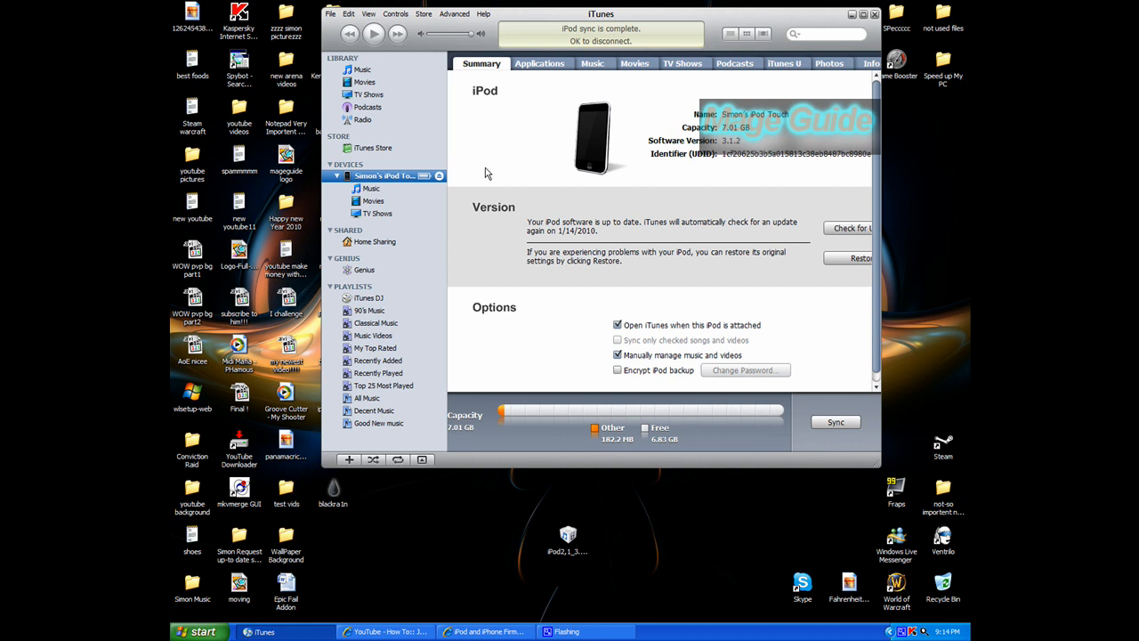
pyautogui.moveTo(472, 603)
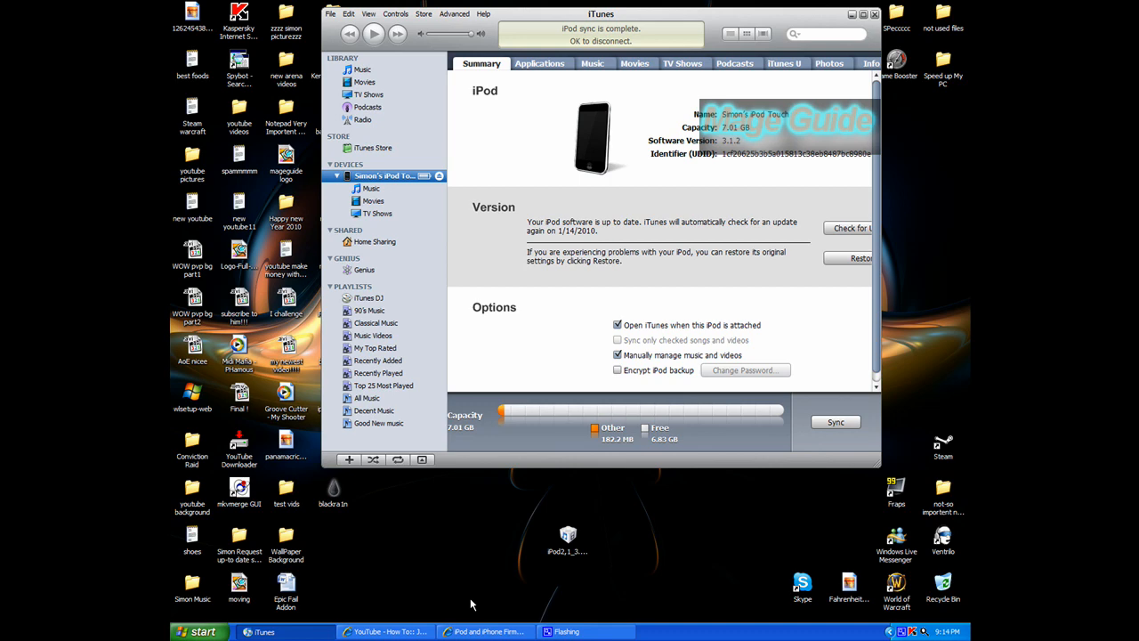
# Choose iPod touch 2G (3.1.2/7D11) from the firmware list and request its download
pyautogui.click(484, 630)
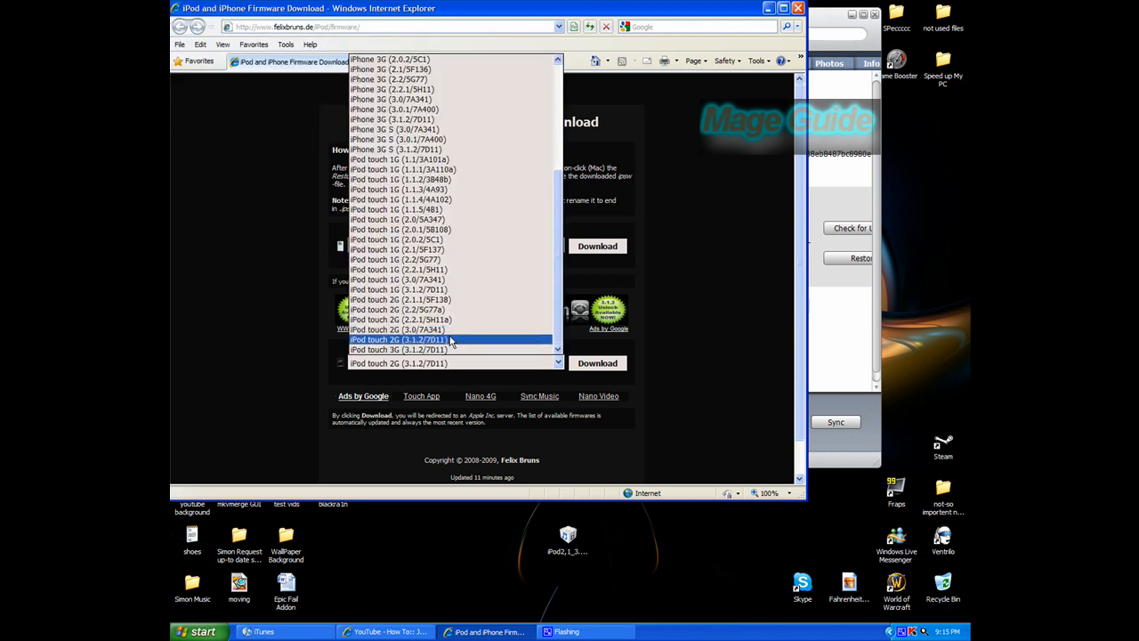
pyautogui.moveTo(453, 345)
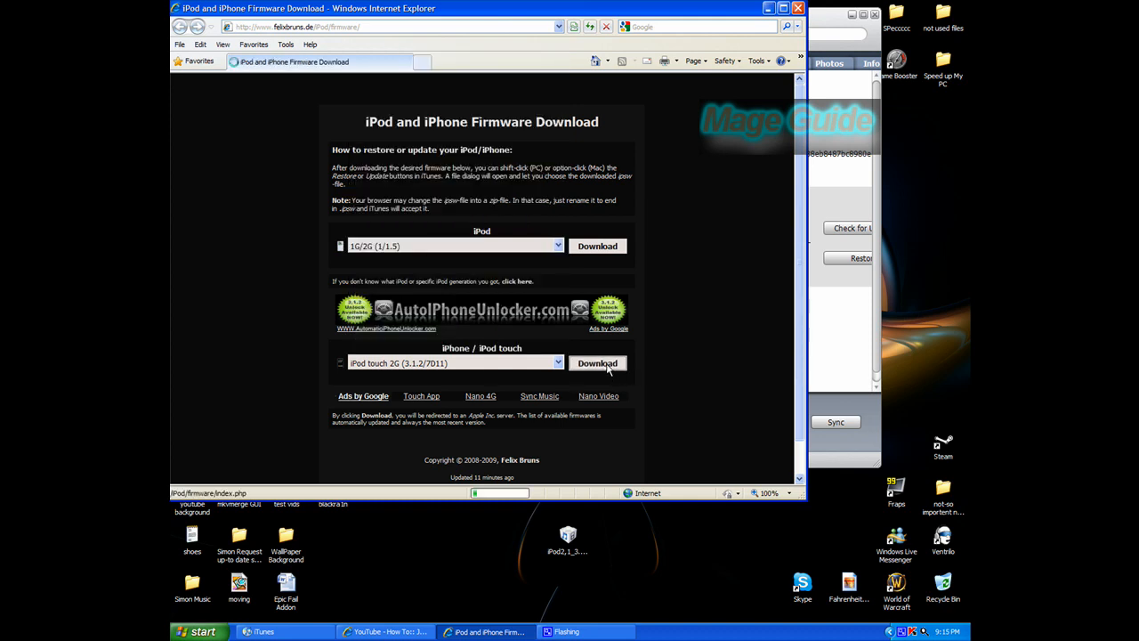
pyautogui.click(597, 363)
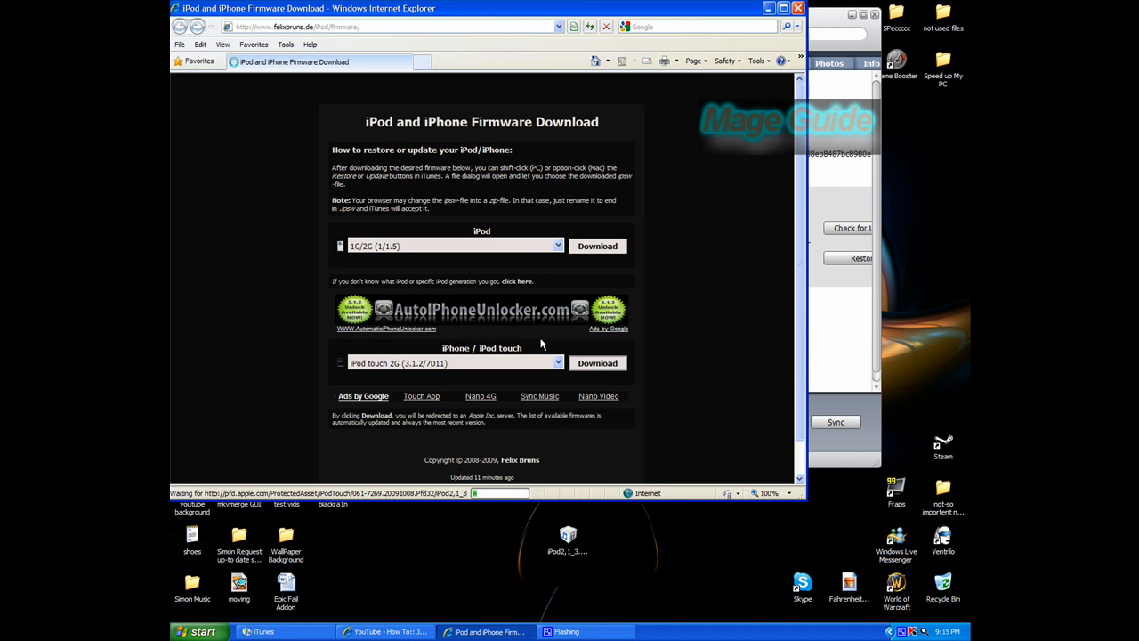
pyautogui.click(598, 364)
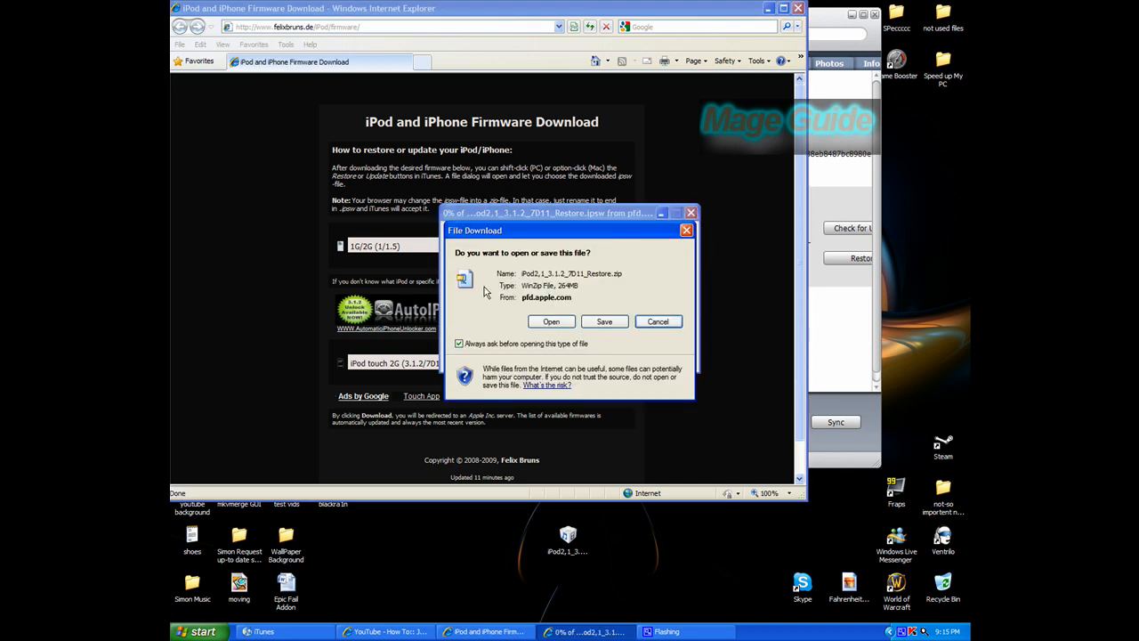
pyautogui.moveTo(637, 327)
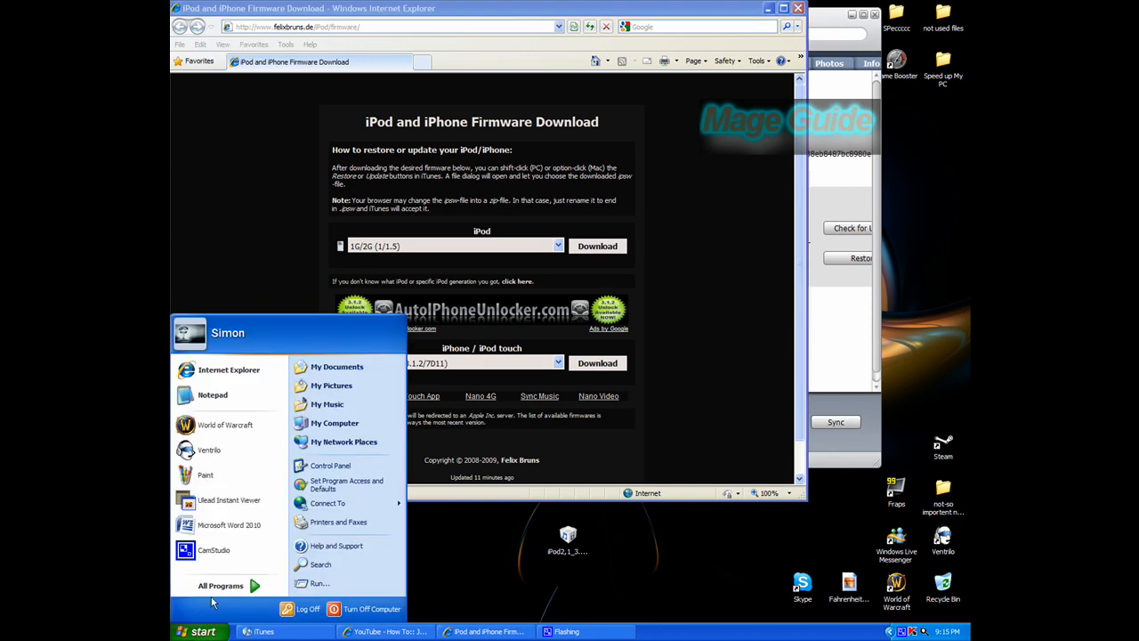
# Launch Chrome, go to felixbruns.de/iPod/firmware and download the iPod touch 2G 3.1.2 restore file
pyautogui.click(221, 583)
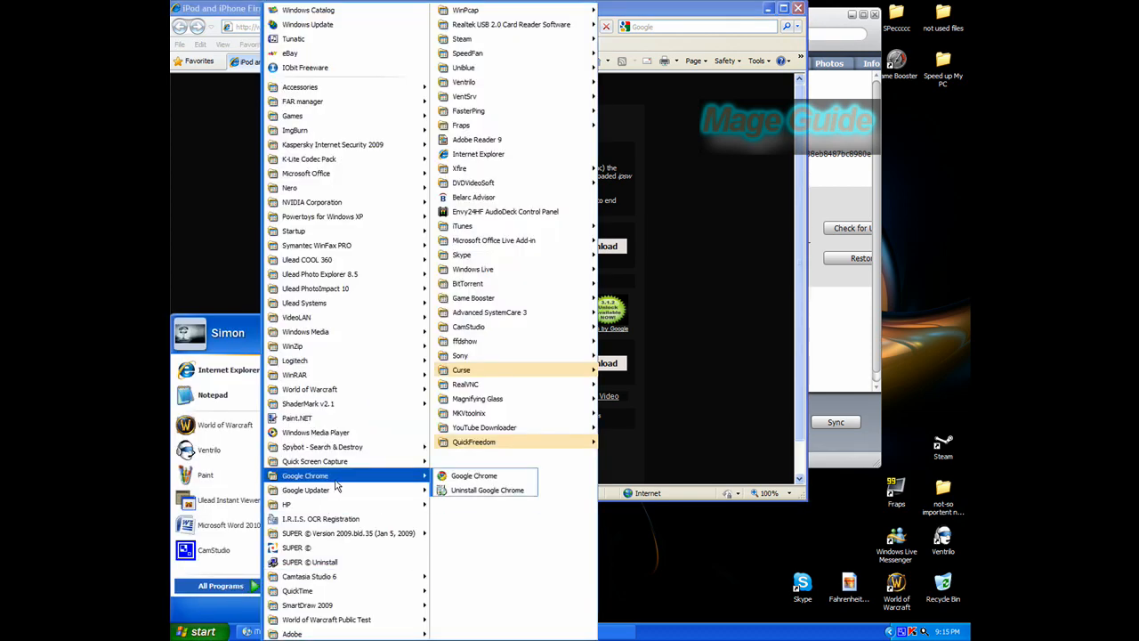
pyautogui.click(473, 477)
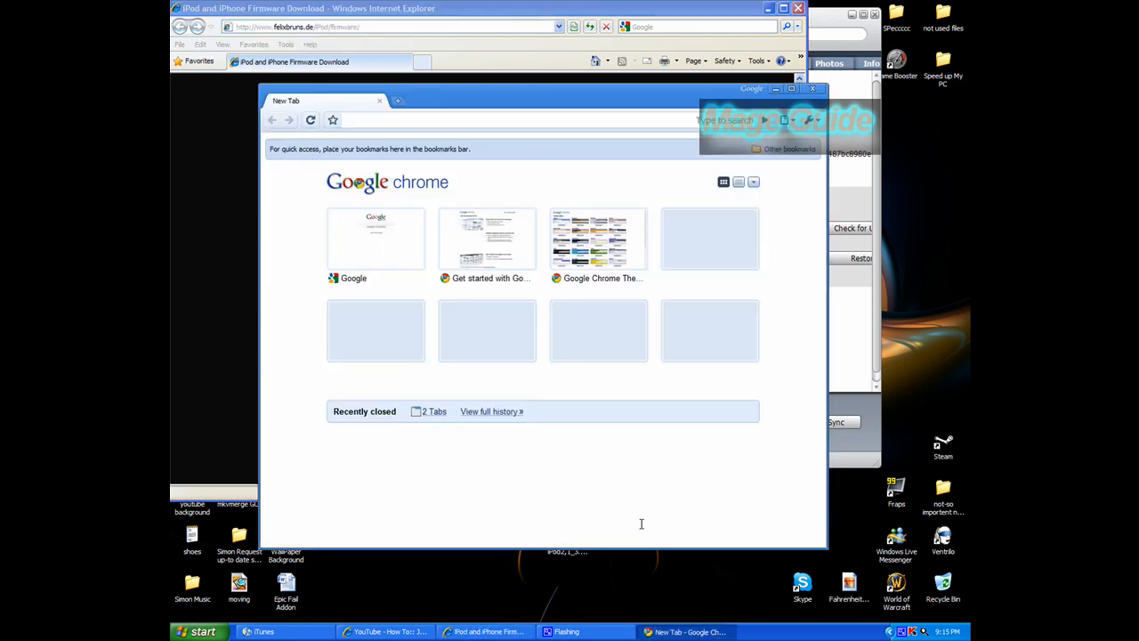
pyautogui.write('http://www.felxbruns.de/iPod/firmware/')
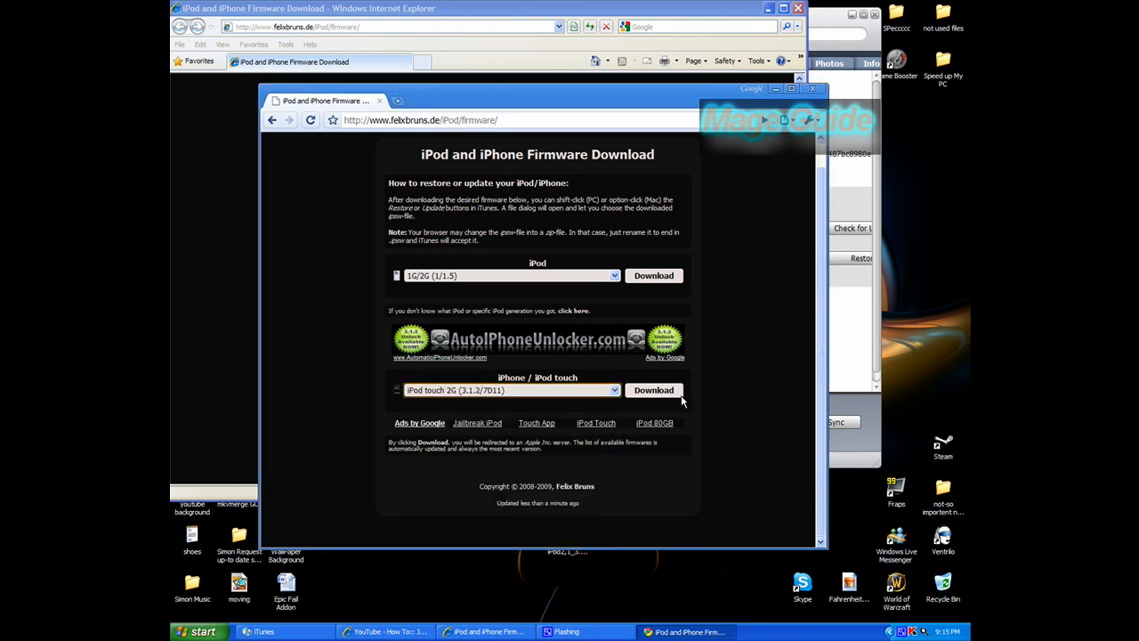
pyautogui.click(653, 389)
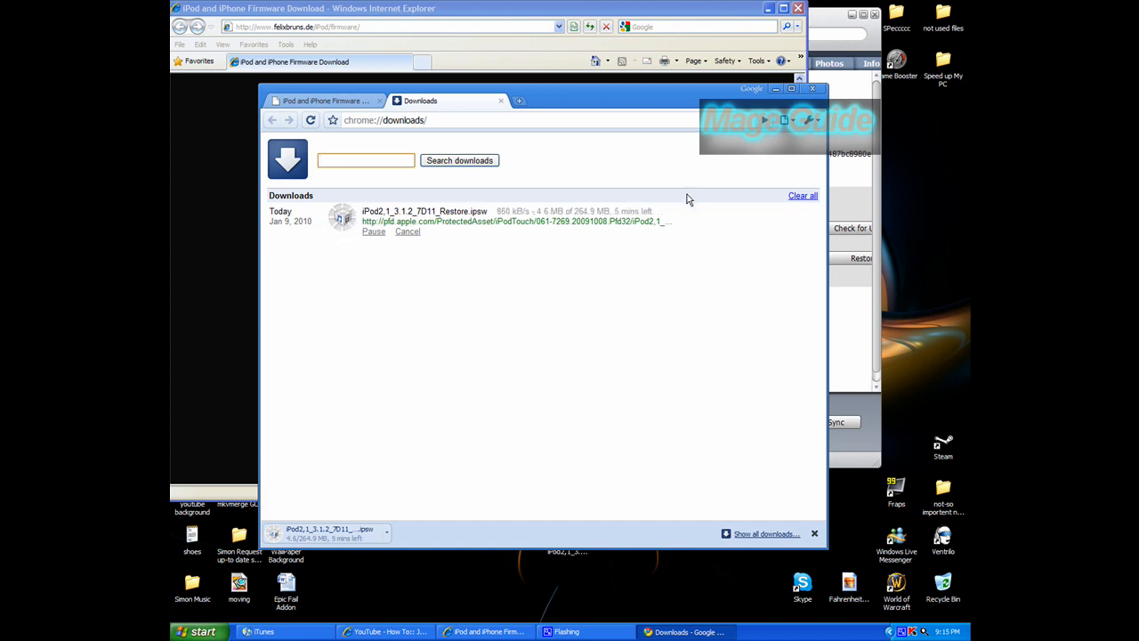
pyautogui.moveTo(381, 538)
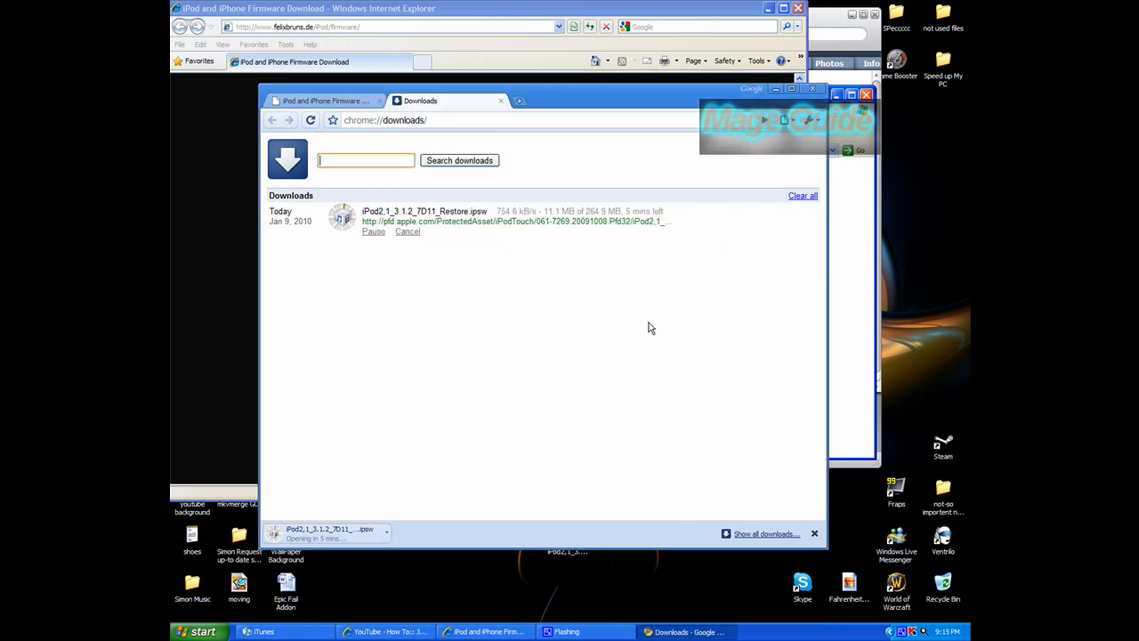
pyautogui.click(407, 231)
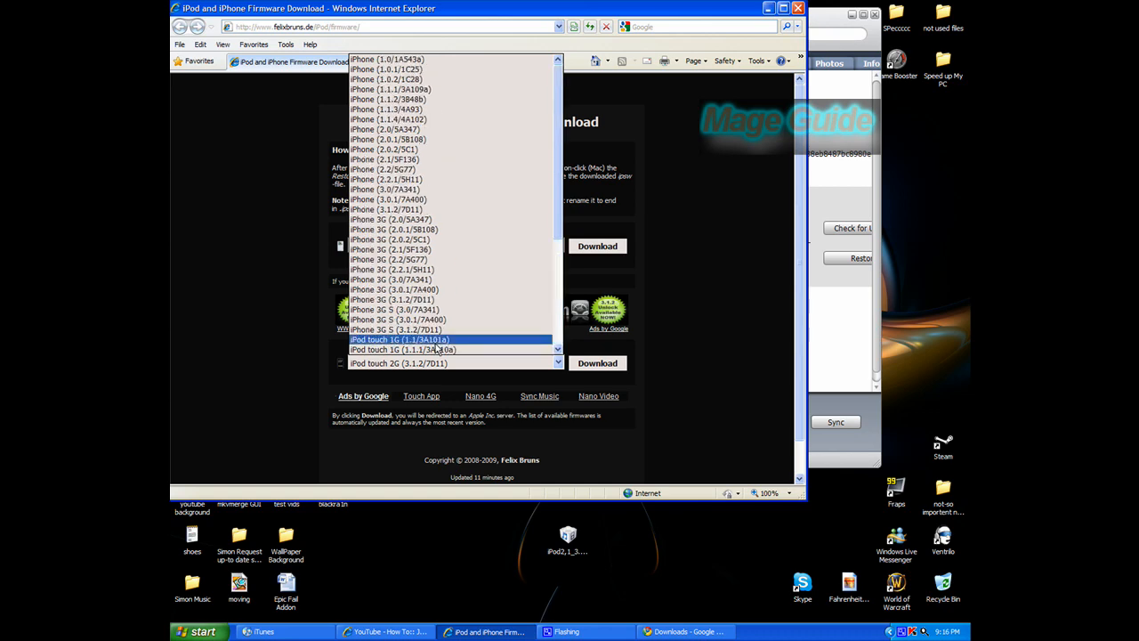
# Dismiss the firmware list and return to the iPod summary in iTunes
pyautogui.scroll(-3)
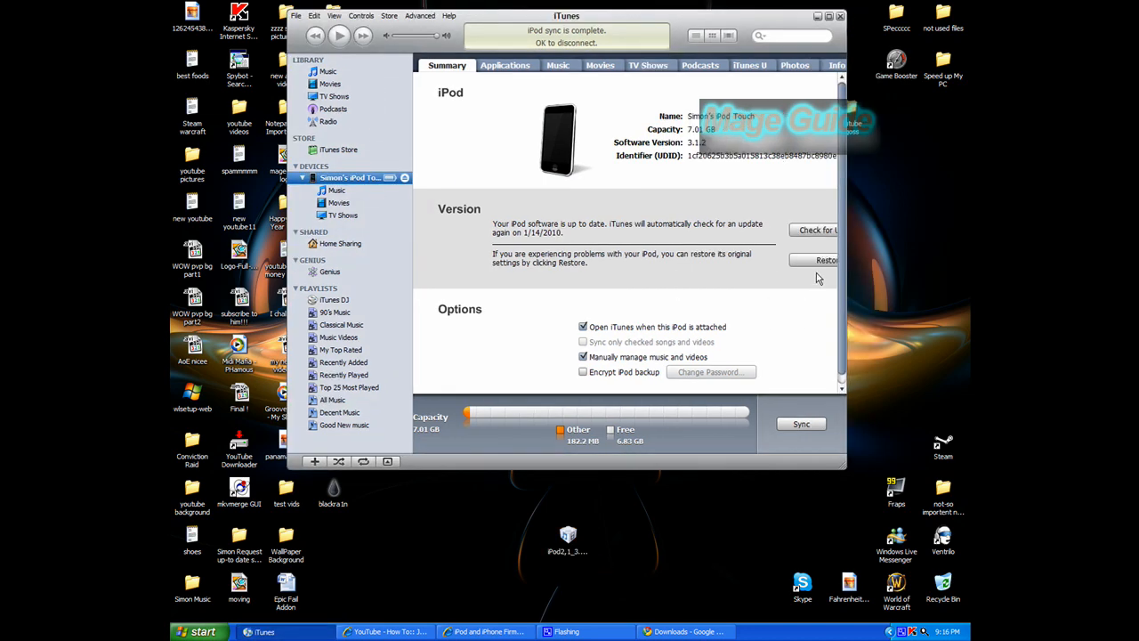
# Restore the iPod using iPod2,1_3.1.2_7D11_Restore.ipsw from the Desktop
pyautogui.click(815, 260)
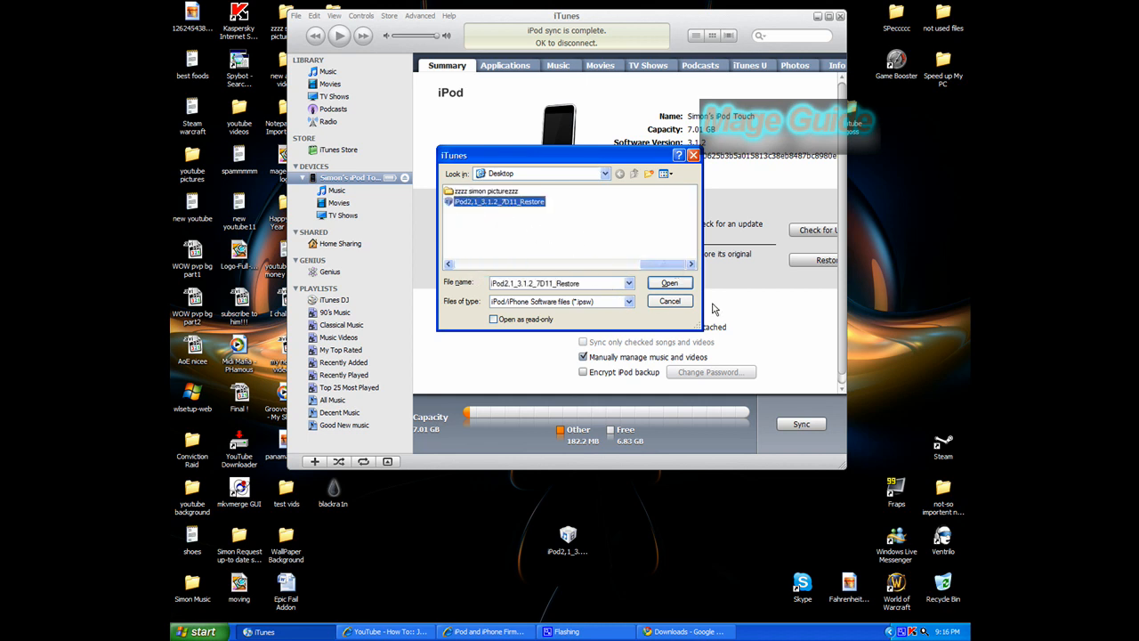
pyautogui.click(669, 300)
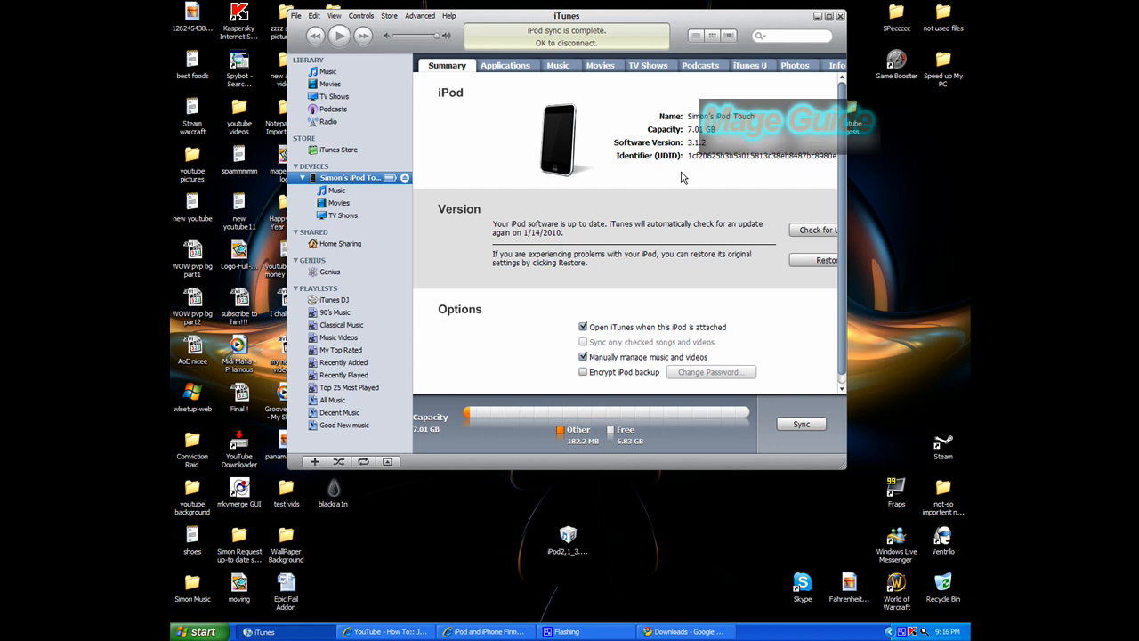
pyautogui.moveTo(650, 132)
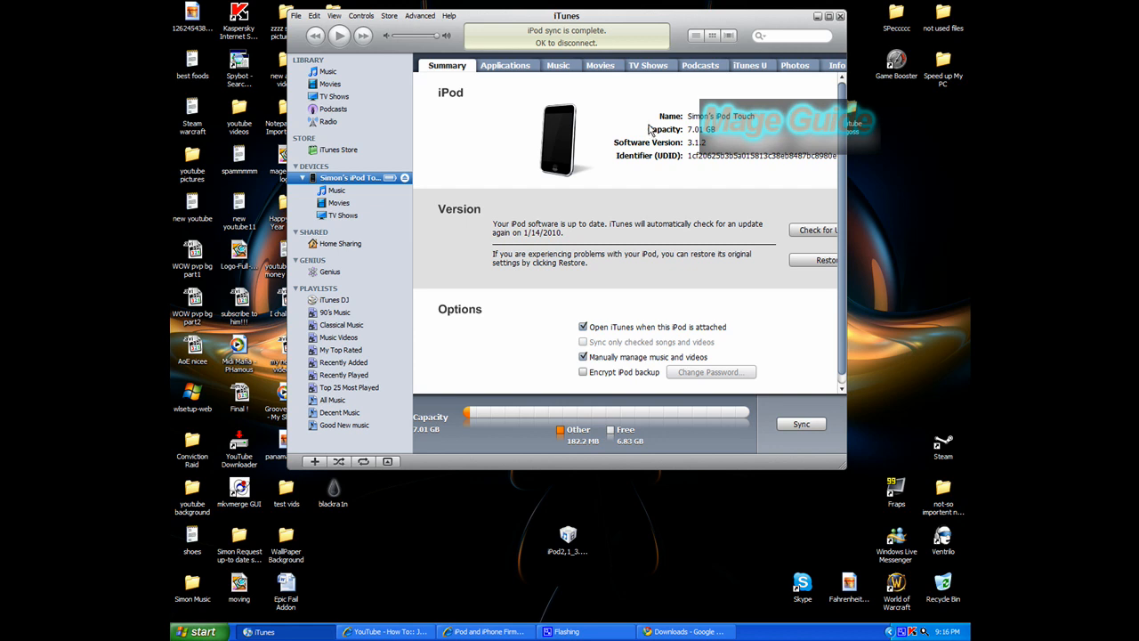
pyautogui.moveTo(381, 342)
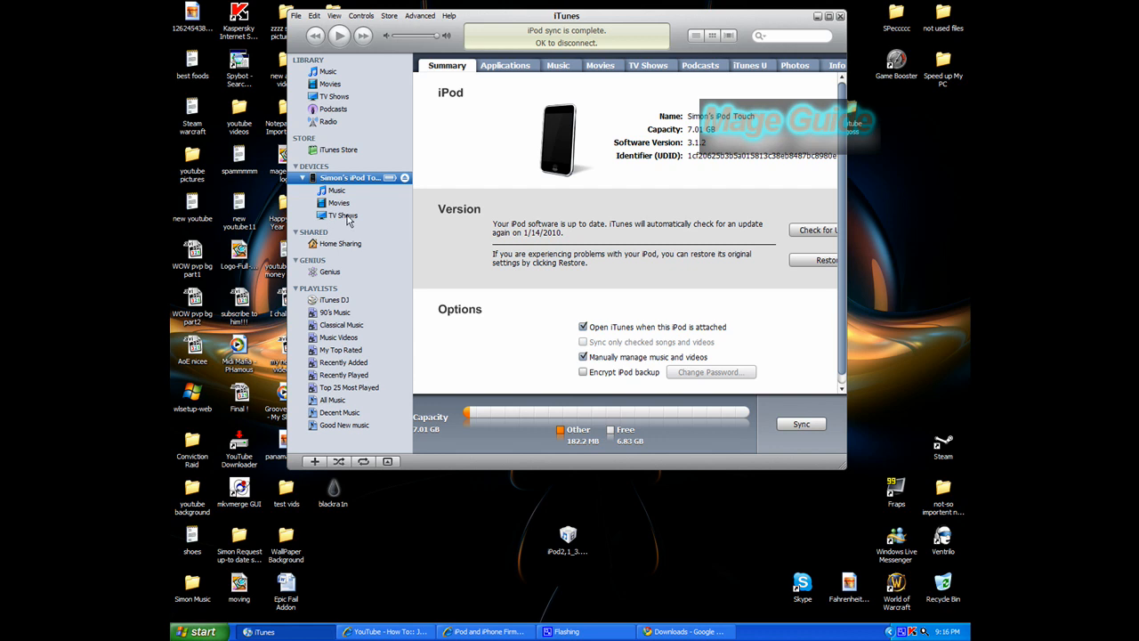
pyautogui.click(339, 189)
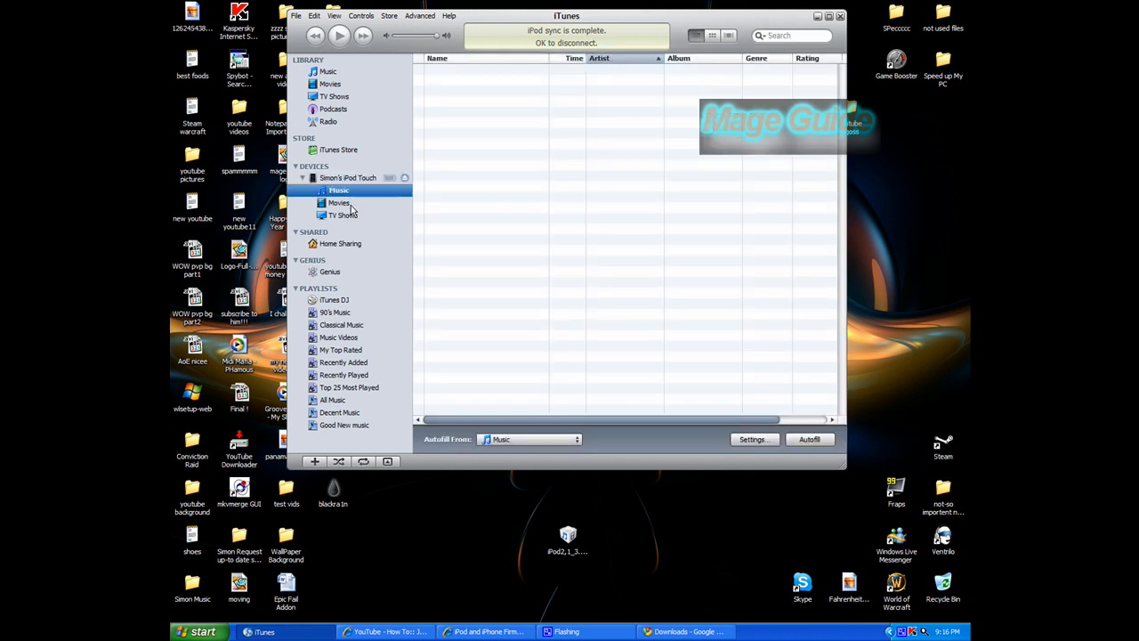
pyautogui.click(346, 216)
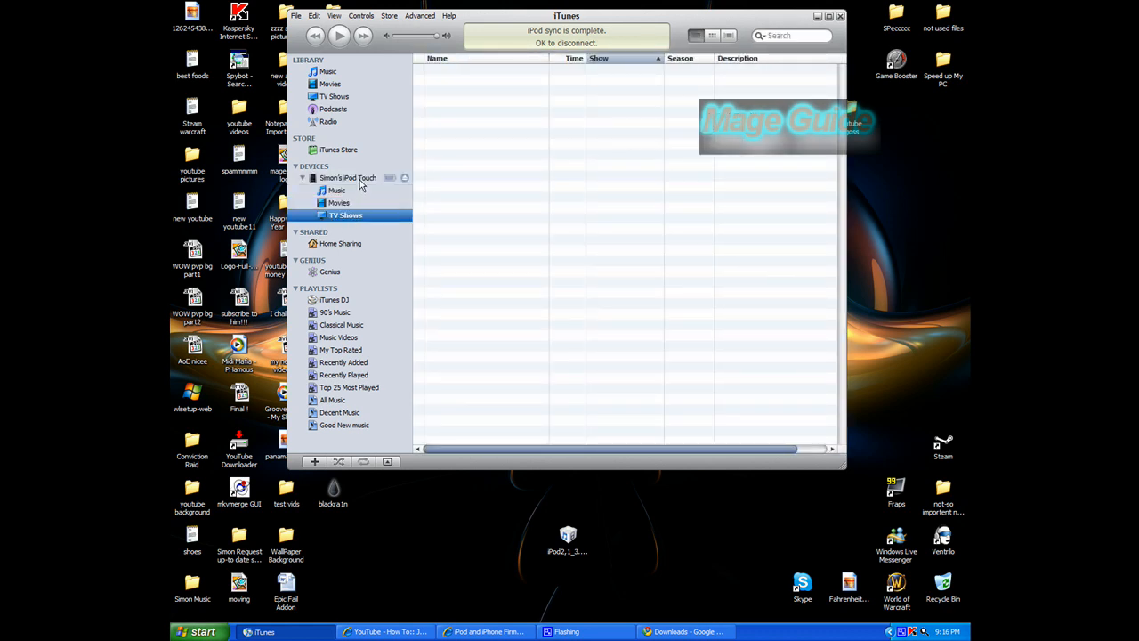
pyautogui.click(347, 178)
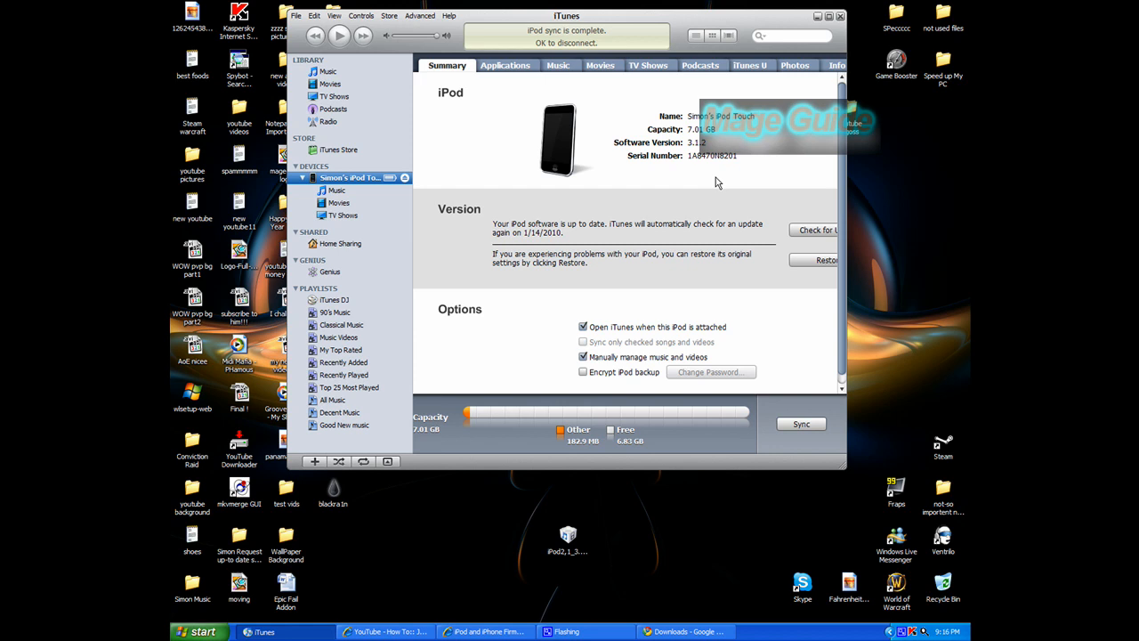
pyautogui.moveTo(367, 220)
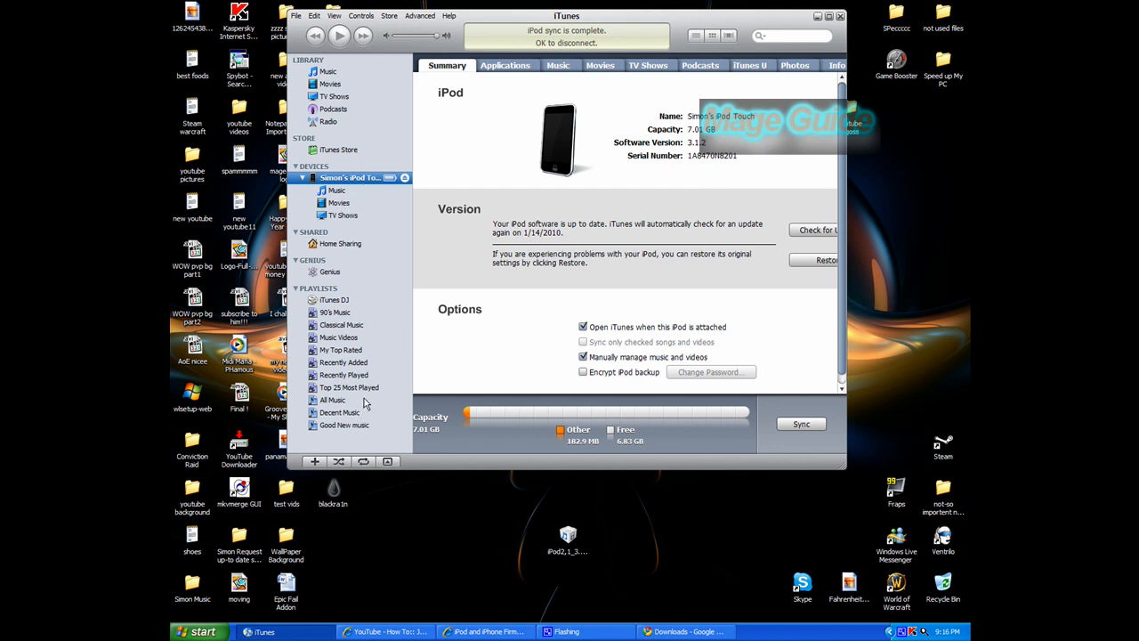
pyautogui.moveTo(337, 303)
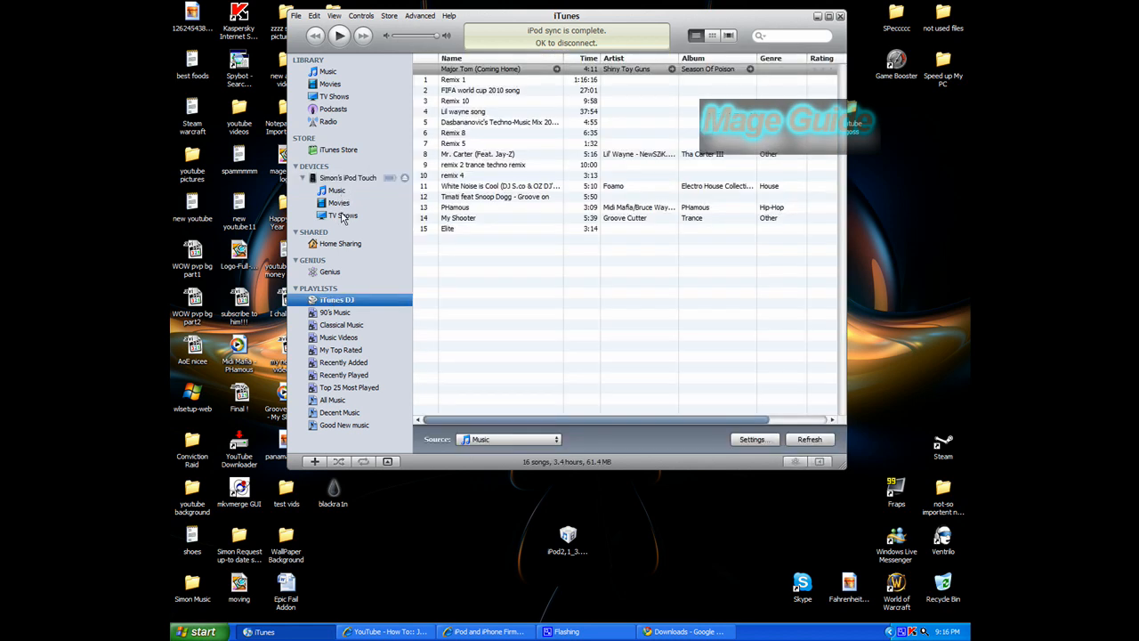
pyautogui.moveTo(340, 413)
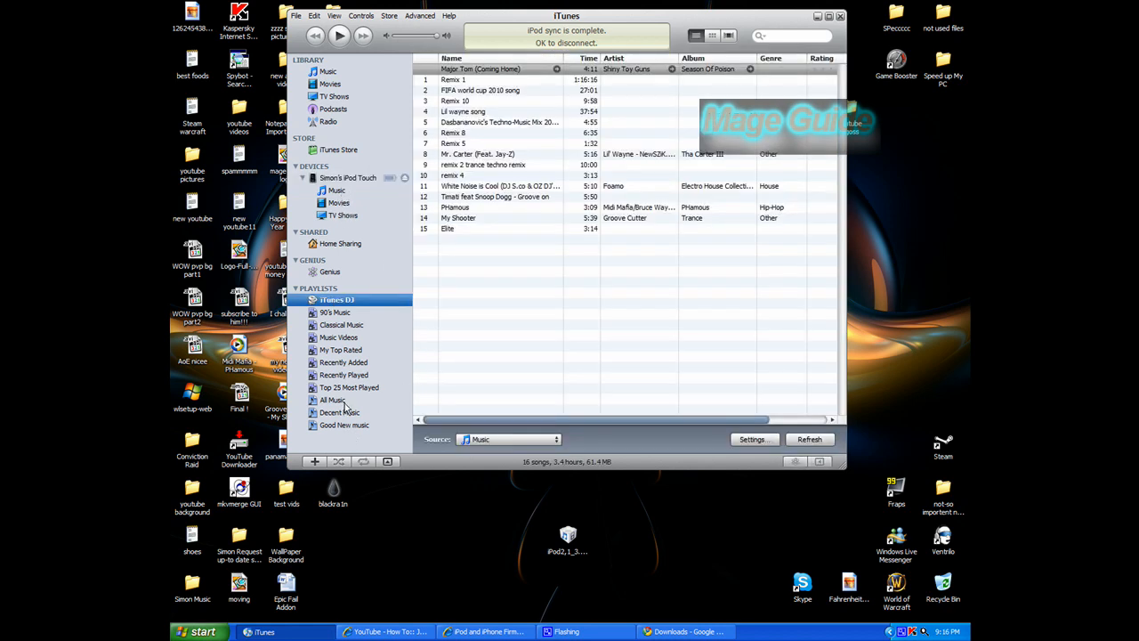
pyautogui.click(347, 178)
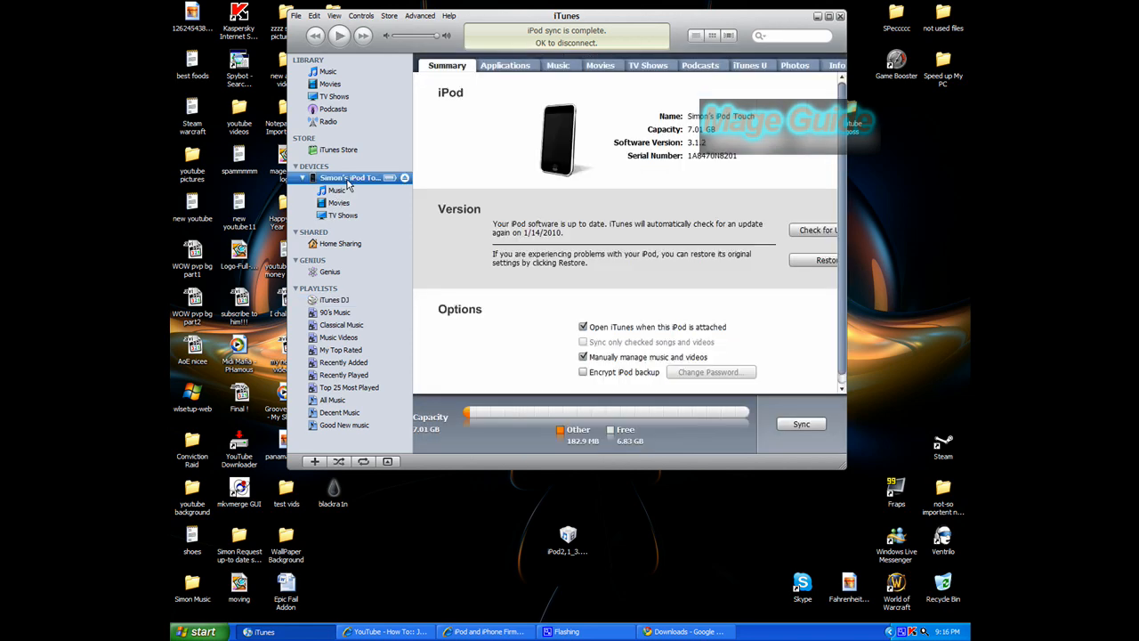
# Delete all songs from the iPod's All Music list and confirm their removal
pyautogui.click(313, 461)
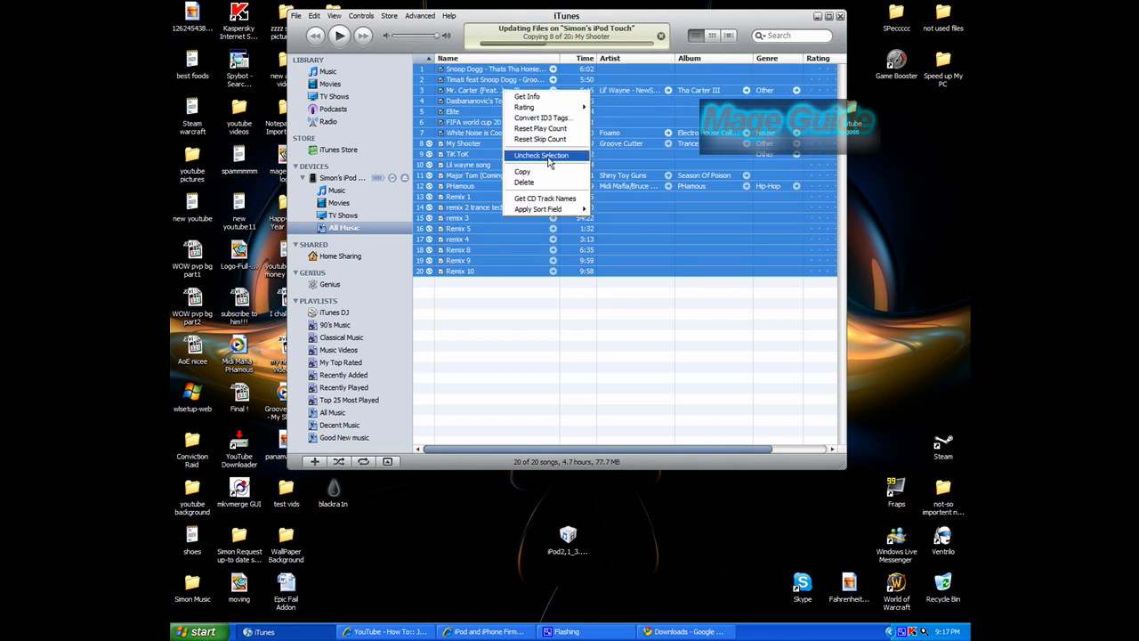
pyautogui.moveTo(531, 160)
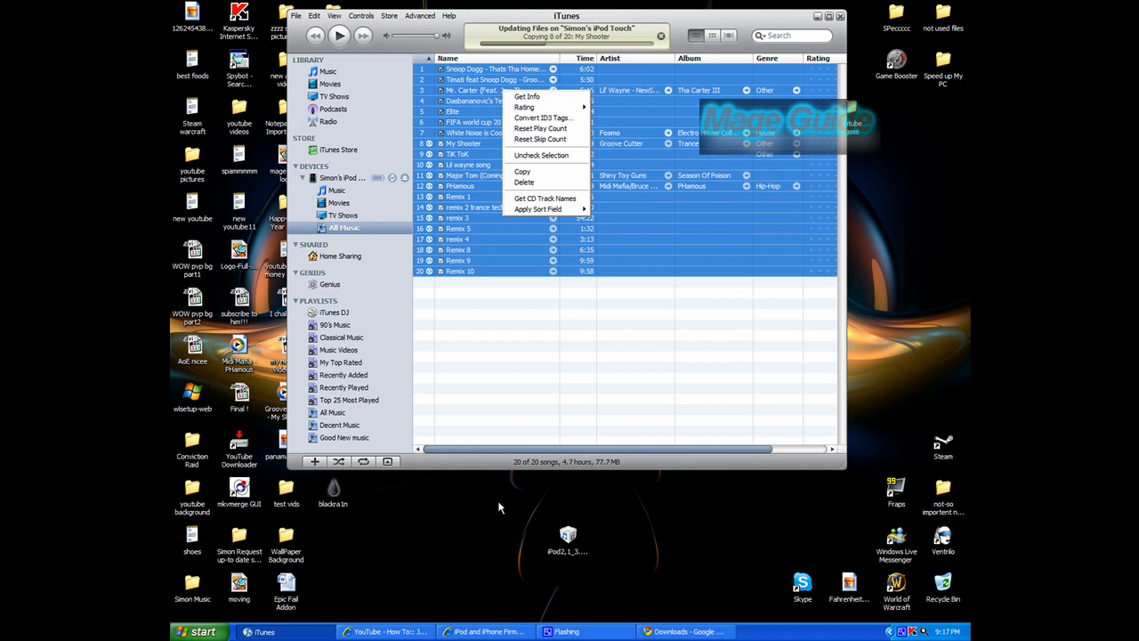
pyautogui.moveTo(519, 207)
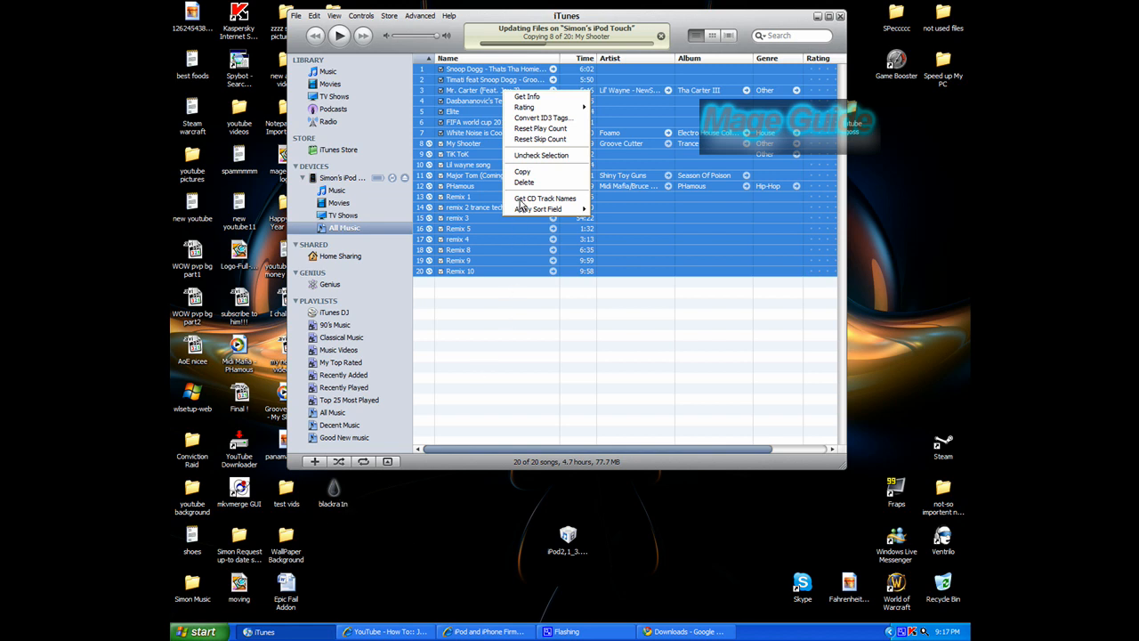
pyautogui.moveTo(501, 243)
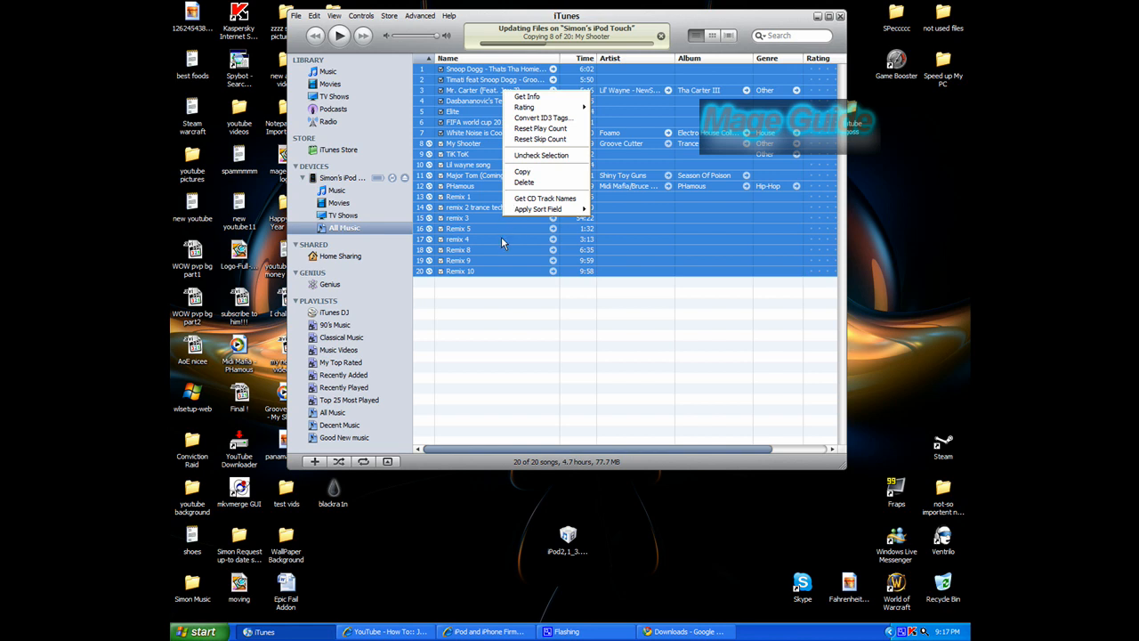
pyautogui.moveTo(498, 264)
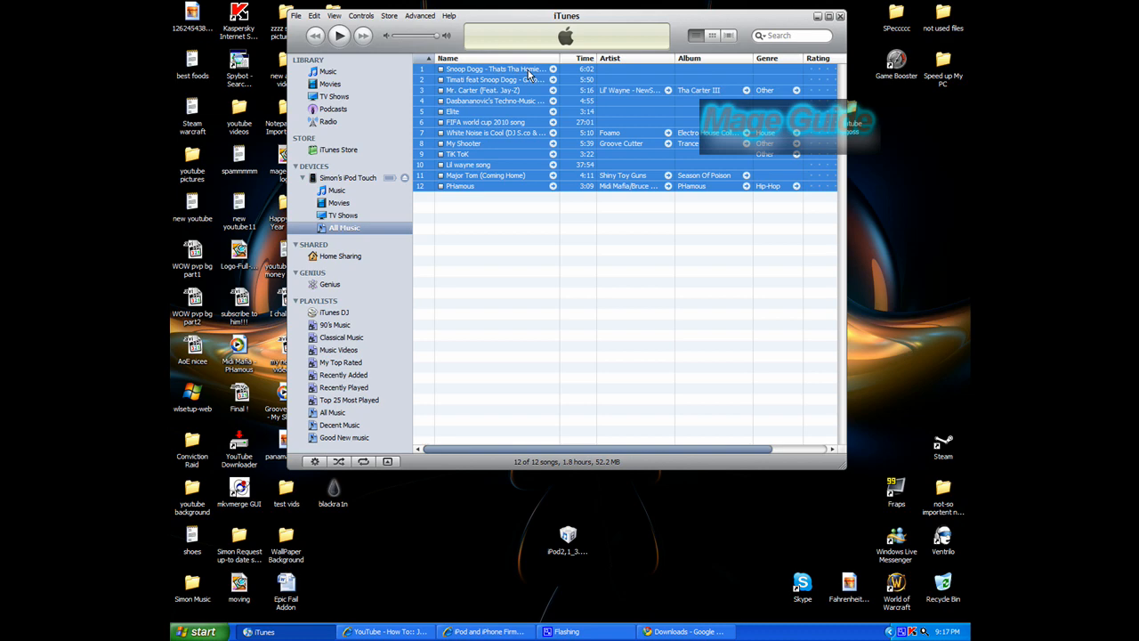
pyautogui.press('Delete')
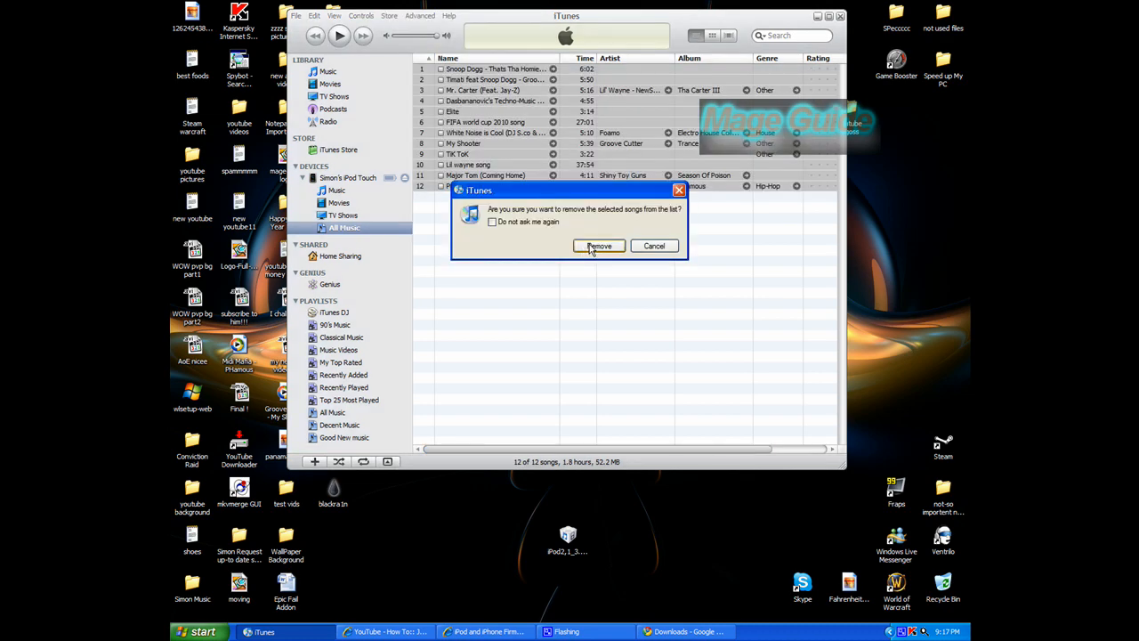
pyautogui.click(492, 220)
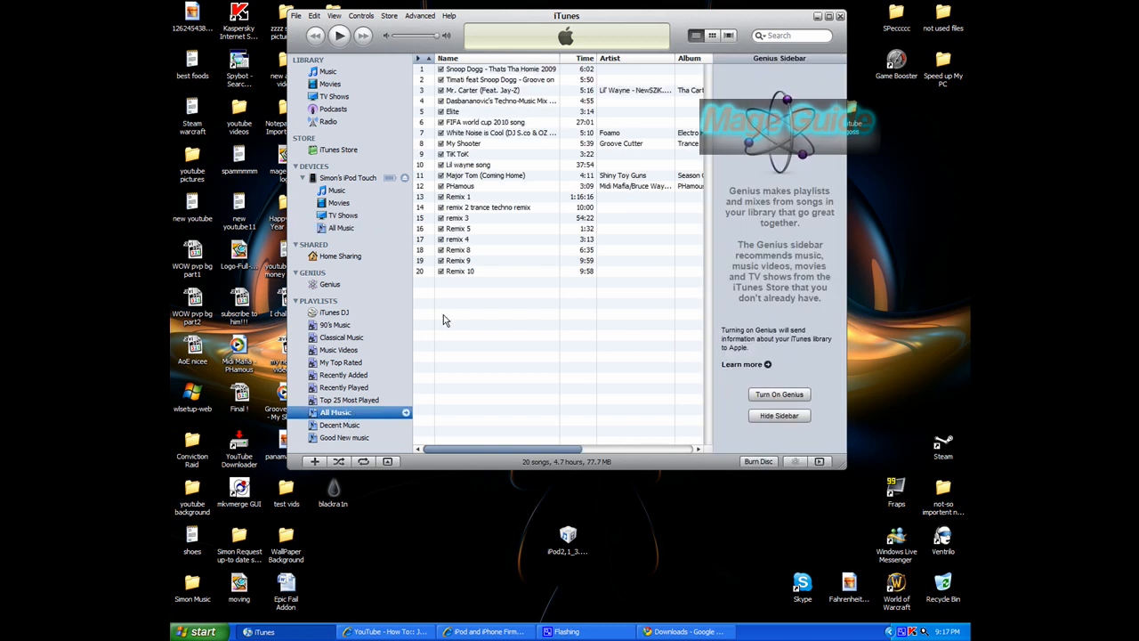
pyautogui.rightClick(341, 228)
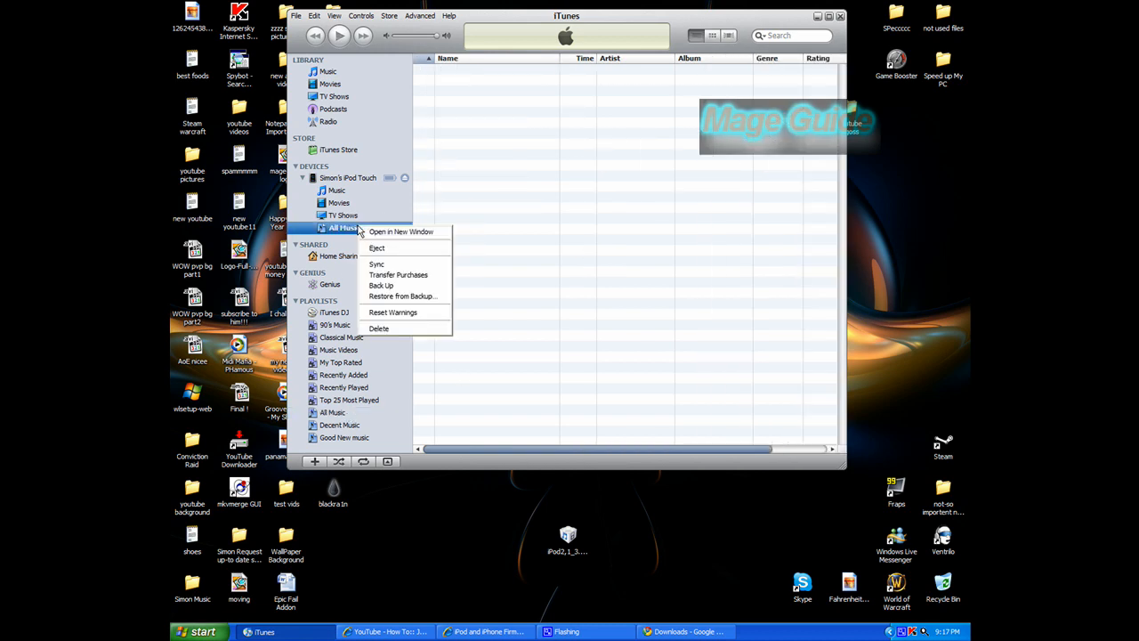
# View the iPod's empty TV Shows list, then return to its Summary page
pyautogui.click(346, 213)
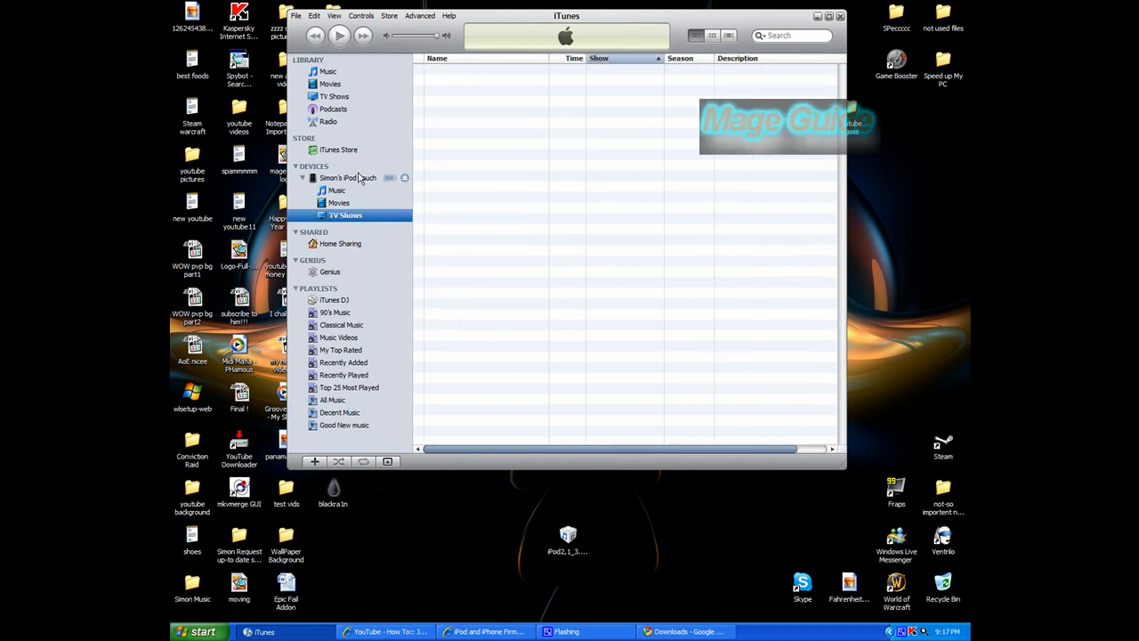
pyautogui.click(342, 178)
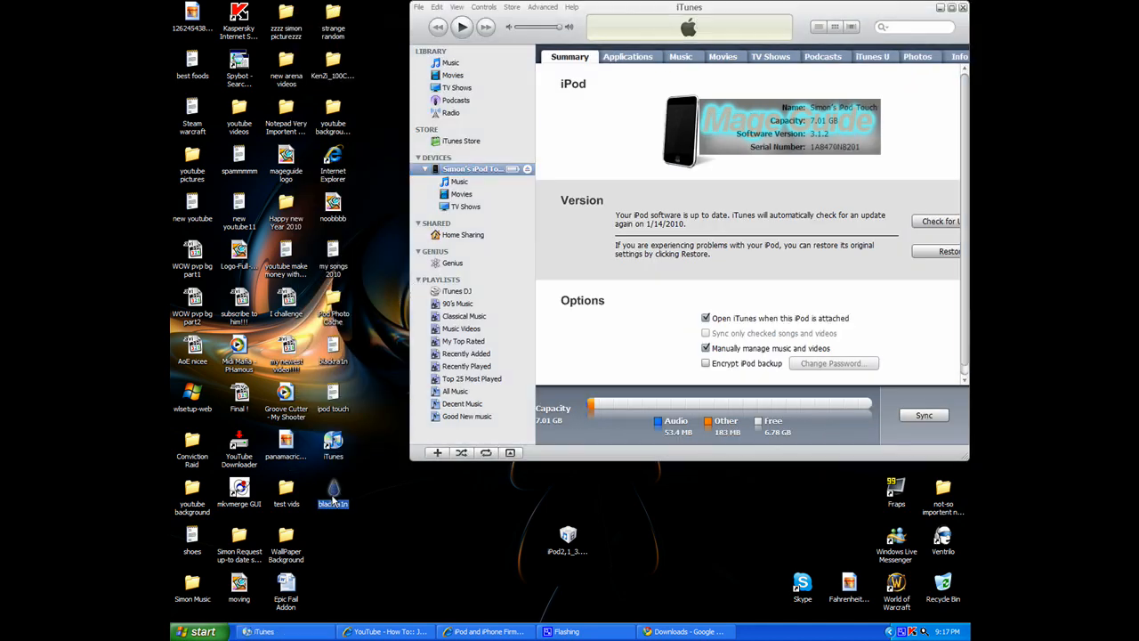
# Launch blackra1n from the desktop and start 'make it ra1n' on the connected iPod
pyautogui.moveTo(331, 494); pyautogui.dragTo(427, 541)
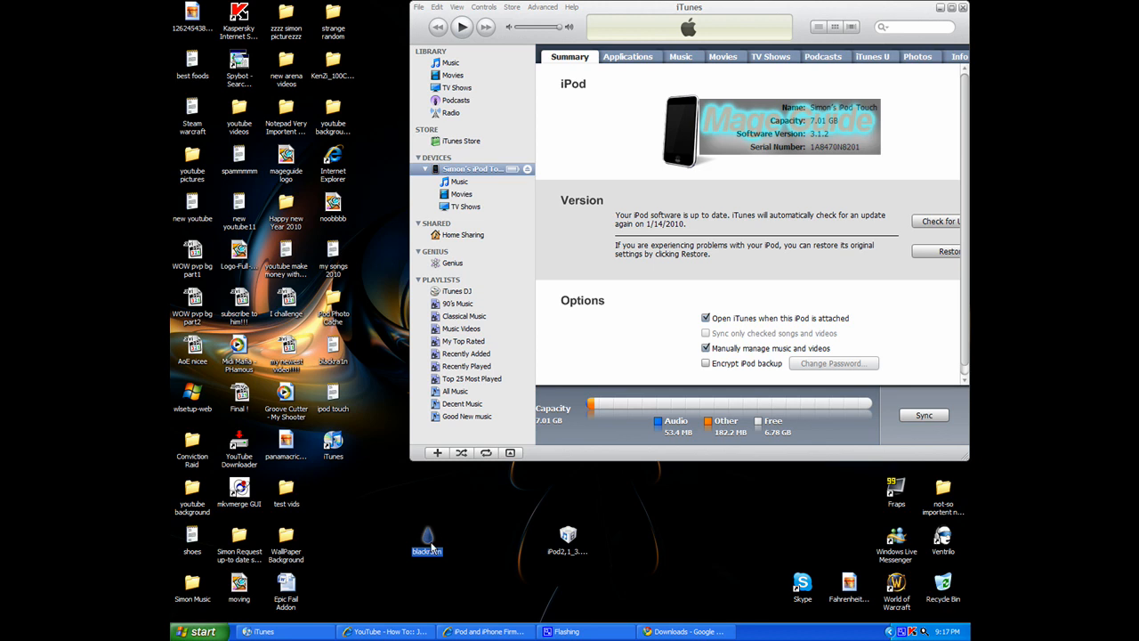
pyautogui.moveTo(427, 534)
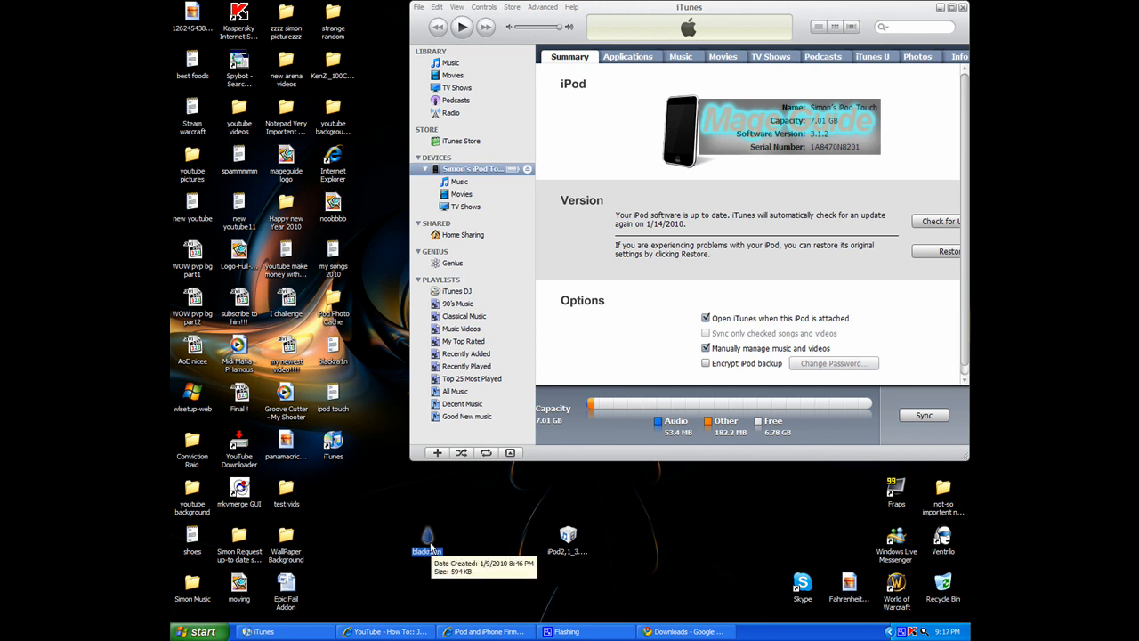
pyautogui.doubleClick(426, 537)
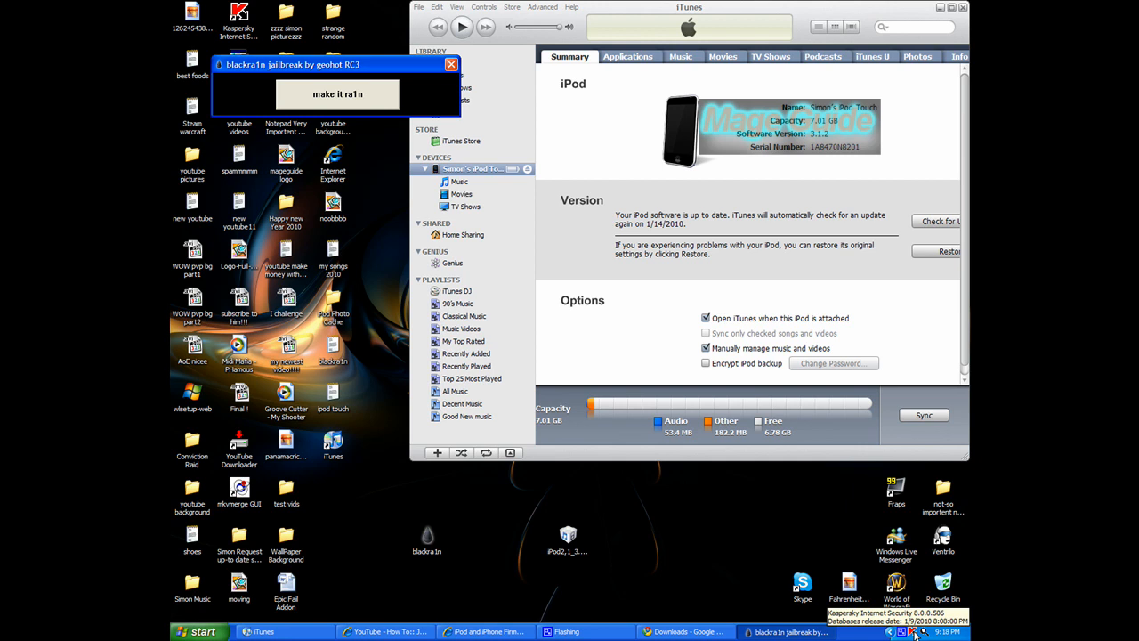
pyautogui.moveTo(352, 97)
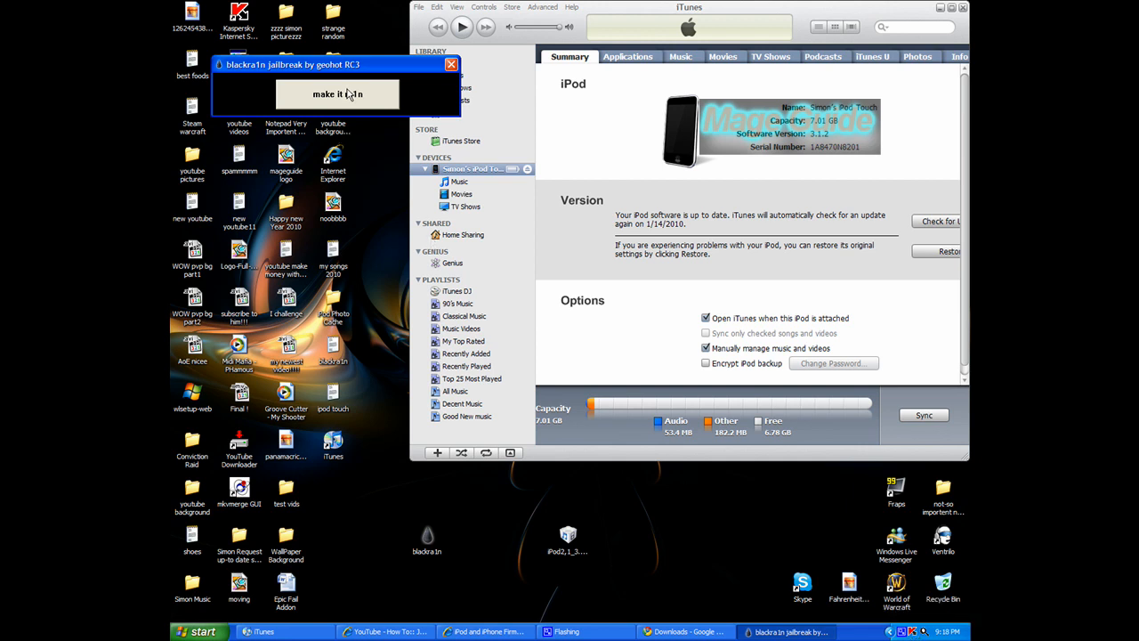
pyautogui.click(345, 95)
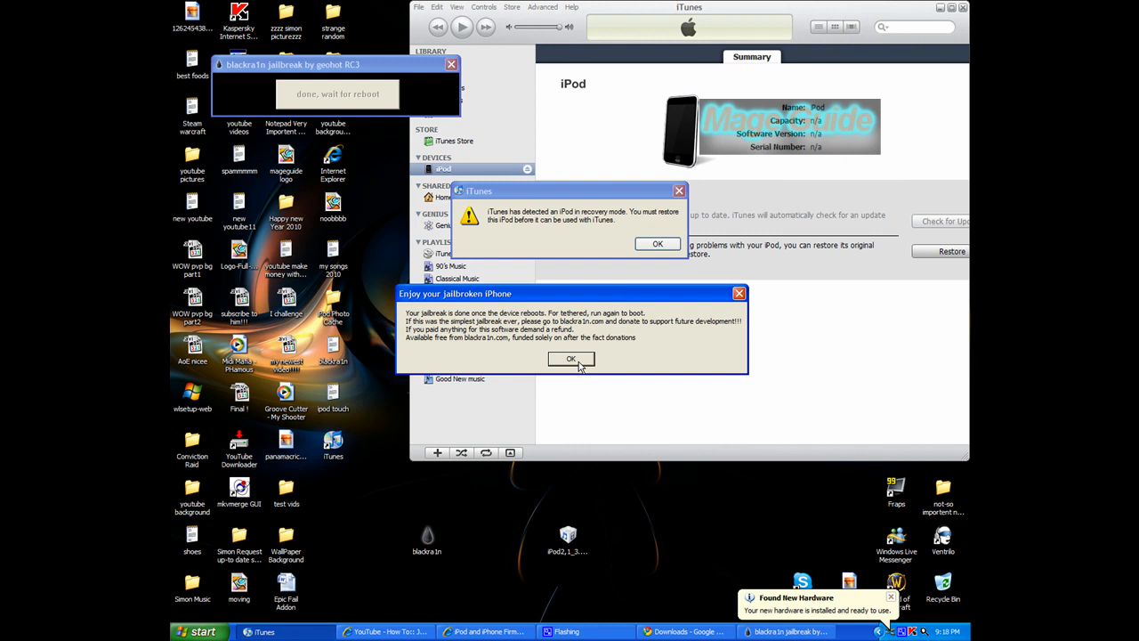
pyautogui.moveTo(545, 297)
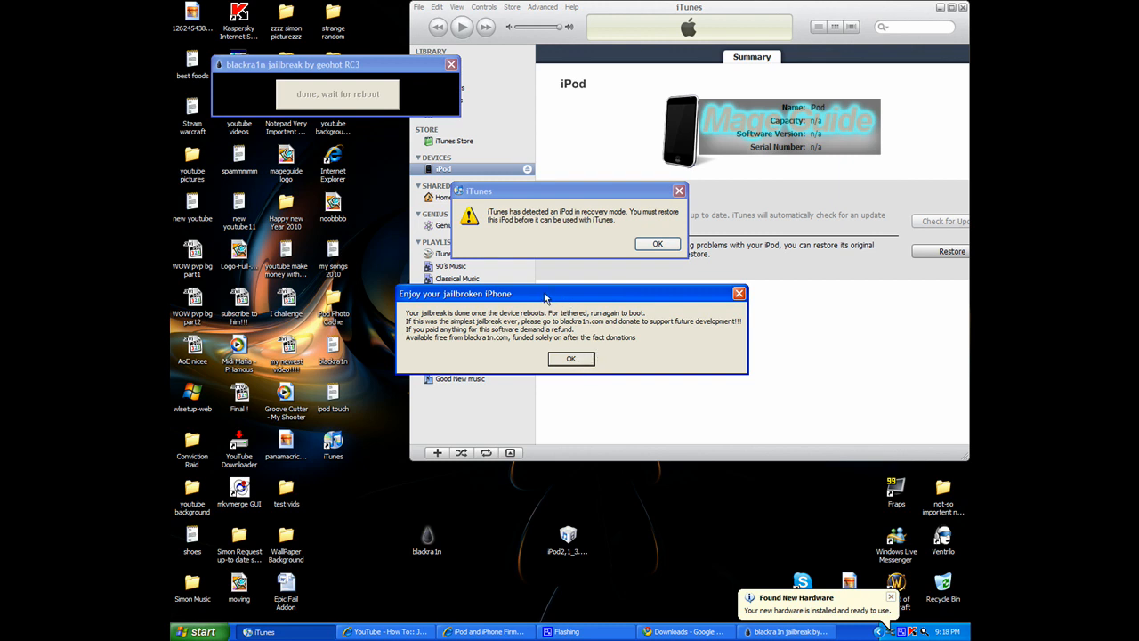
# Dismiss blackra1n's 'Enjoy your jailbroken iPhone' completion message
pyautogui.click(570, 359)
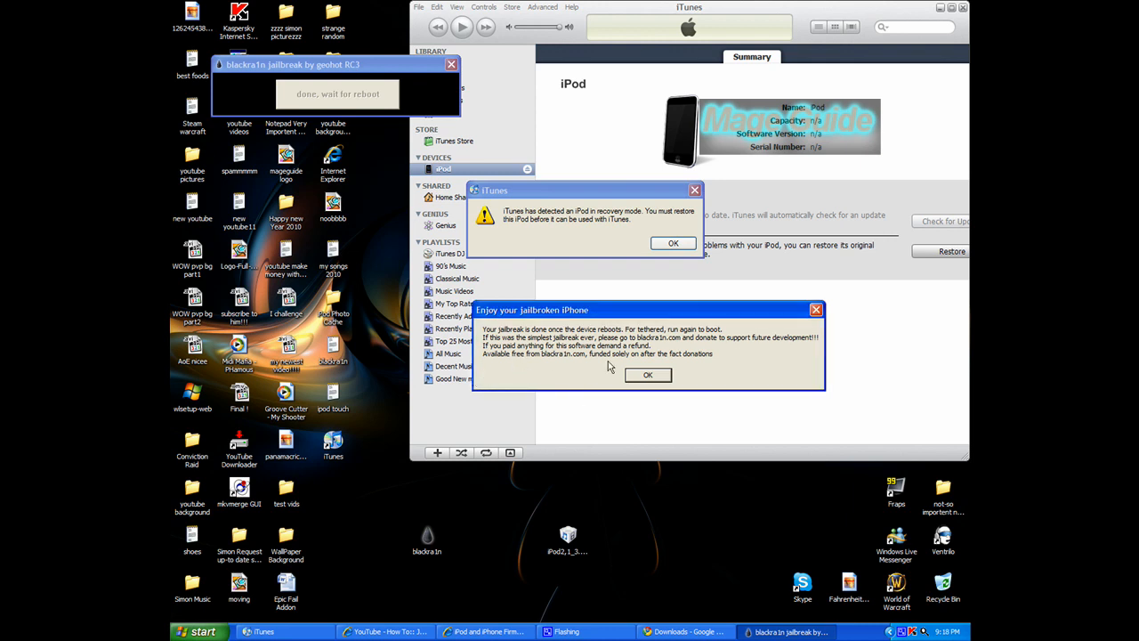
pyautogui.click(648, 374)
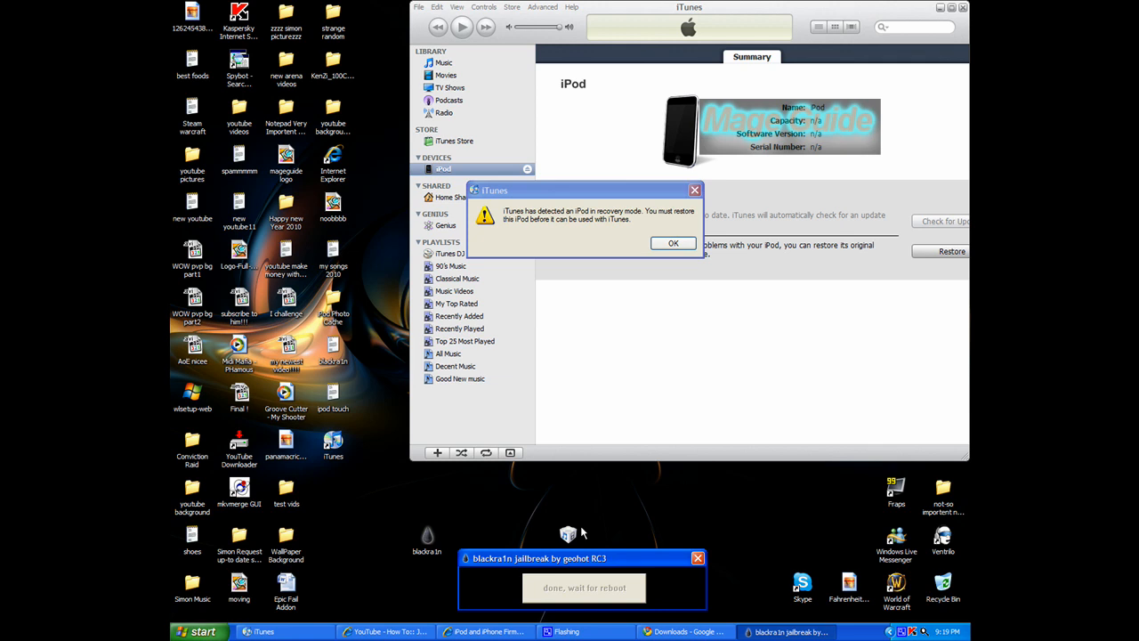
pyautogui.moveTo(643, 239)
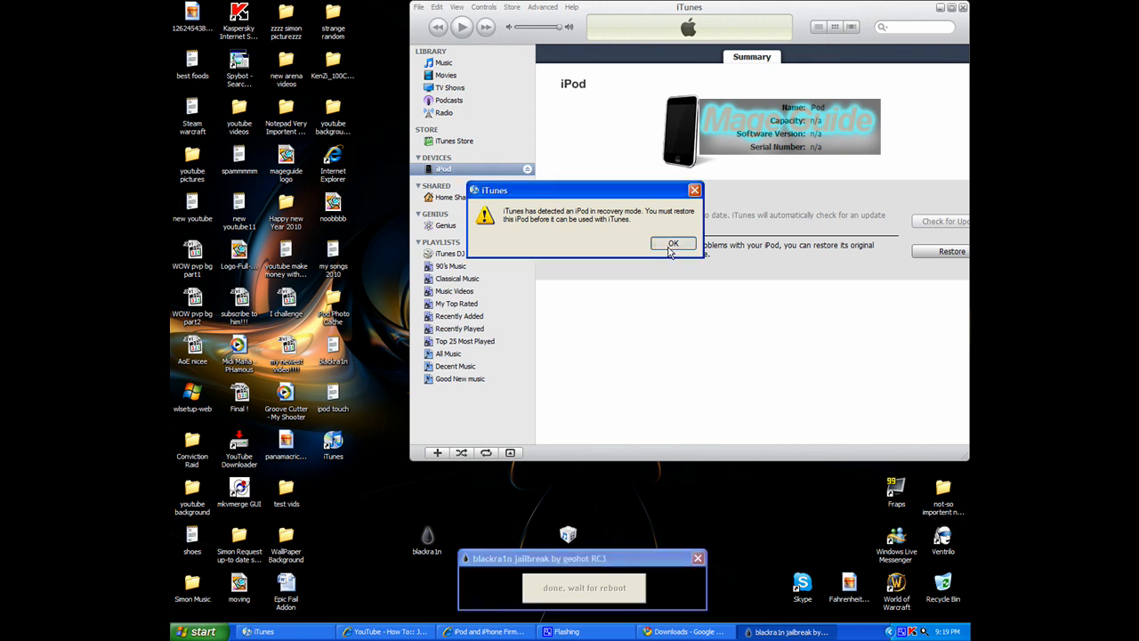
# Dismiss iTunes' recovery-mode alert and let the iPod sync finish
pyautogui.click(673, 242)
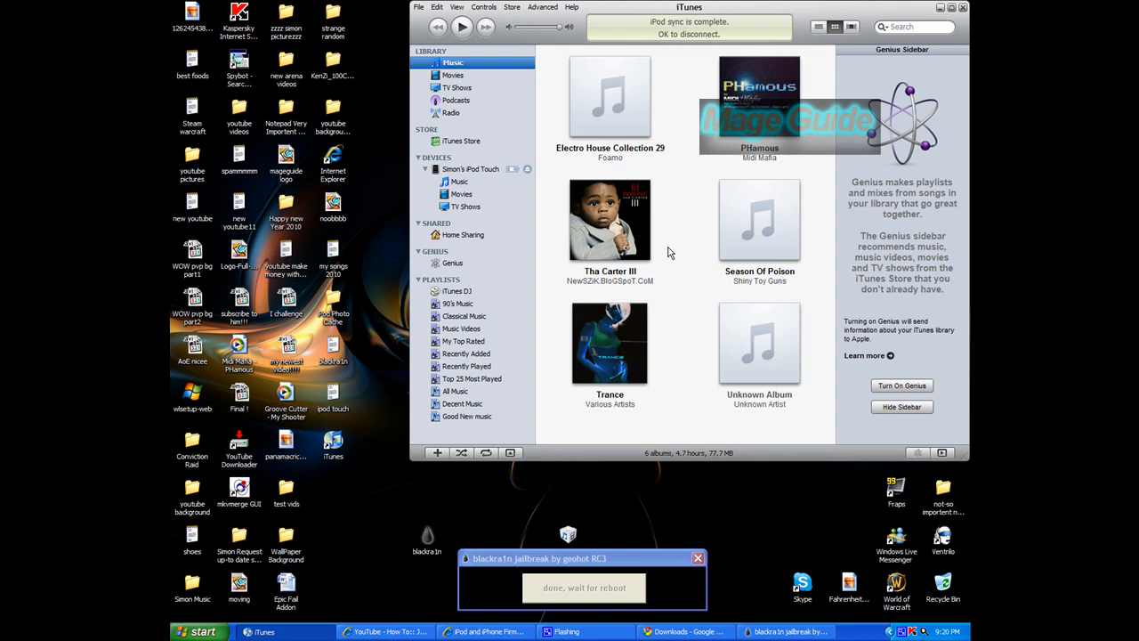
# Show the iPod's Summary page reporting software version 3.1.2
pyautogui.click(469, 169)
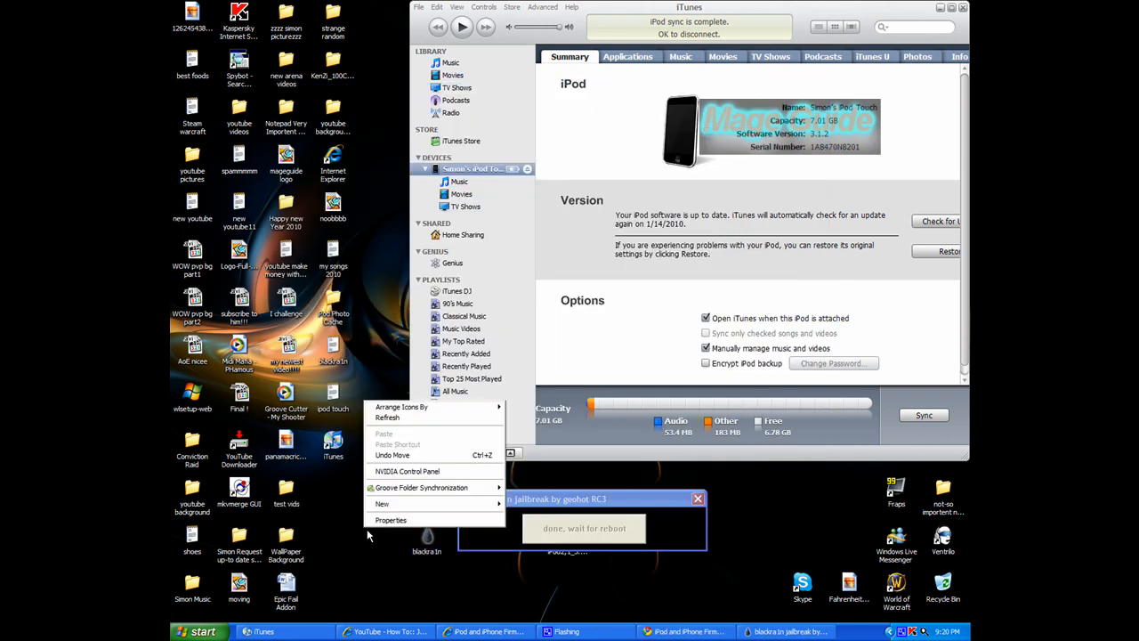
# Dismiss the desktop context menu and reposition the iTunes window lower on screen
pyautogui.click(356, 413)
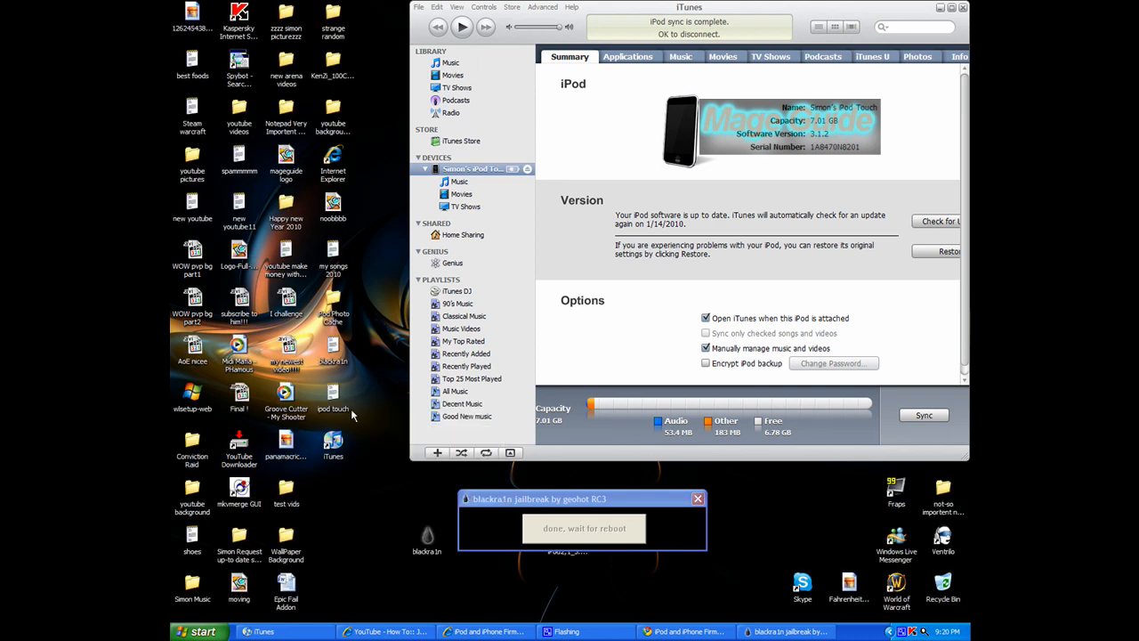
pyautogui.click(331, 441)
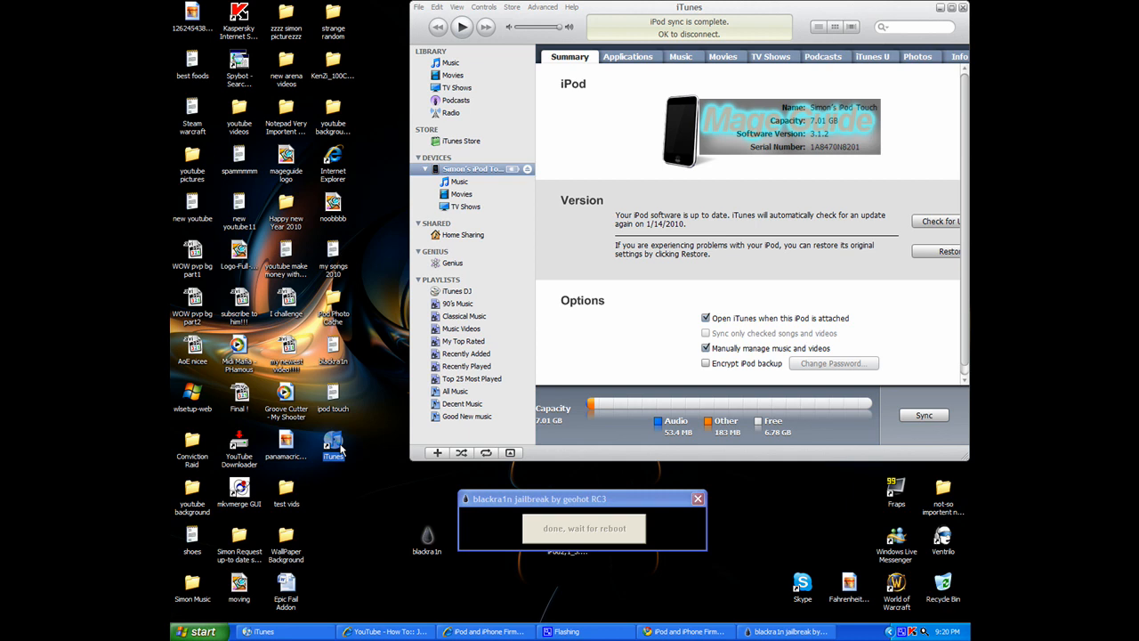
pyautogui.moveTo(464, 303)
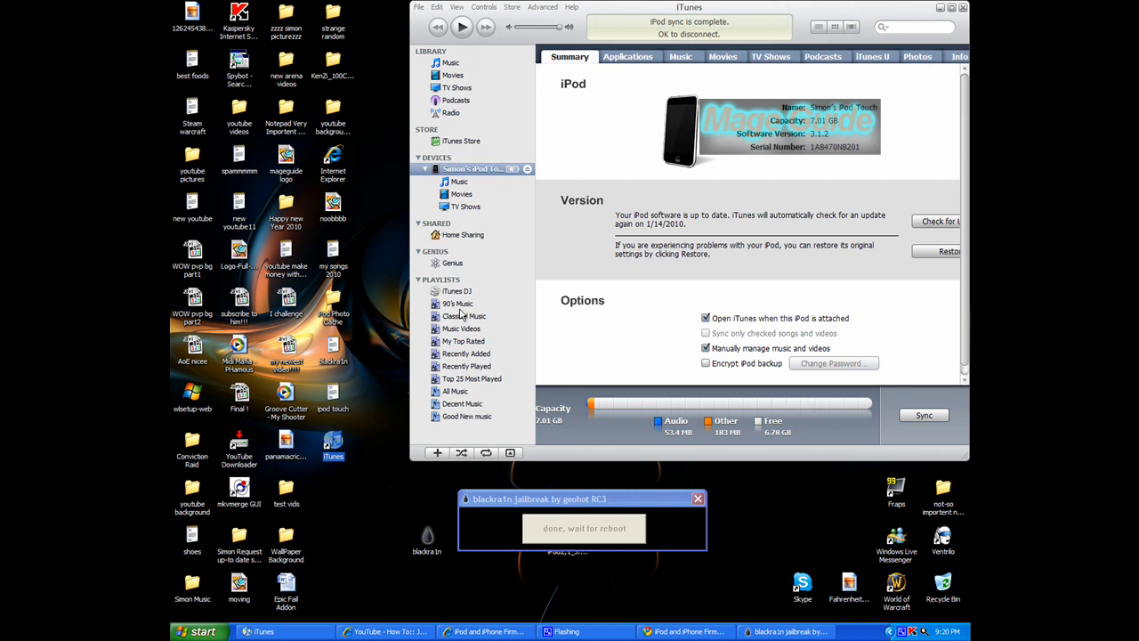
pyautogui.moveTo(599, 173)
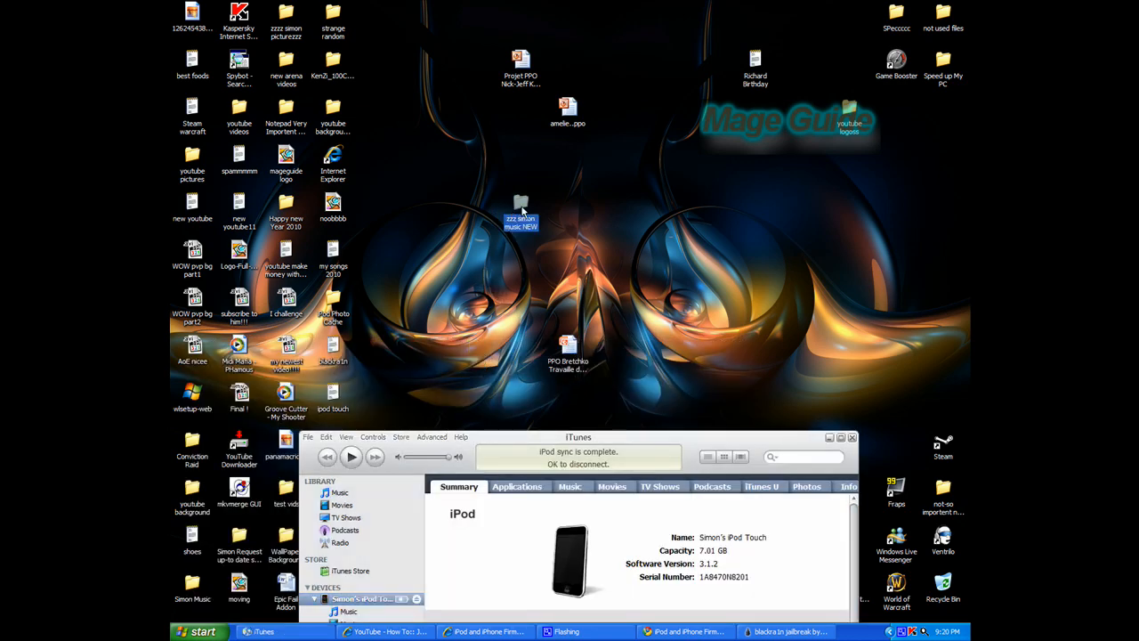
# Restore the iTunes window and show the Decent Music playlist with its four songs
pyautogui.doubleClick(519, 210)
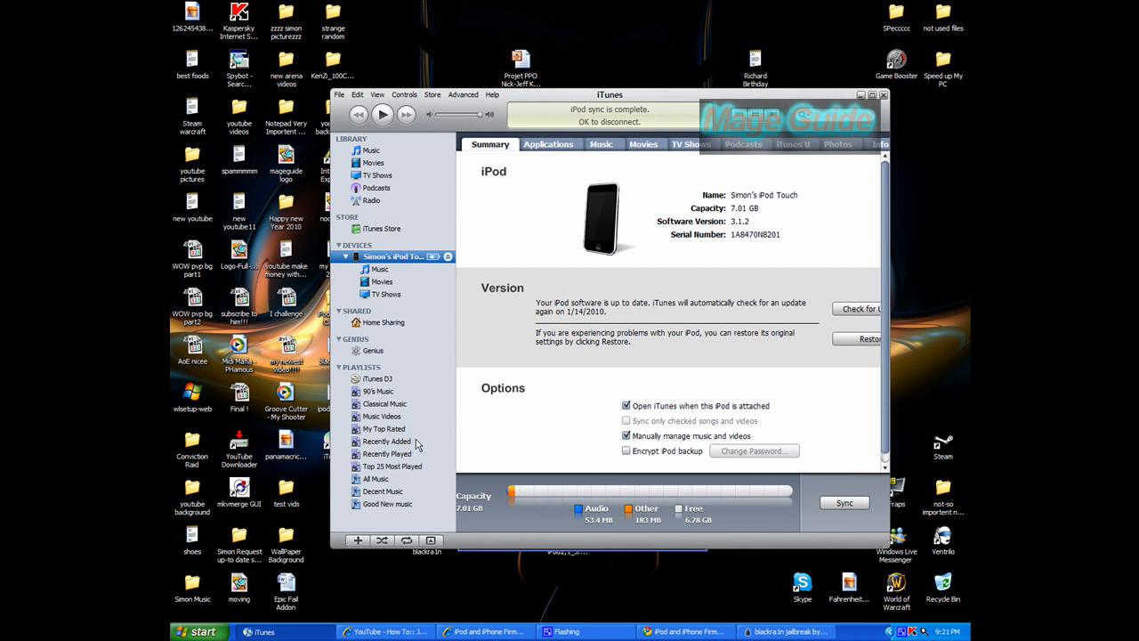
pyautogui.click(382, 491)
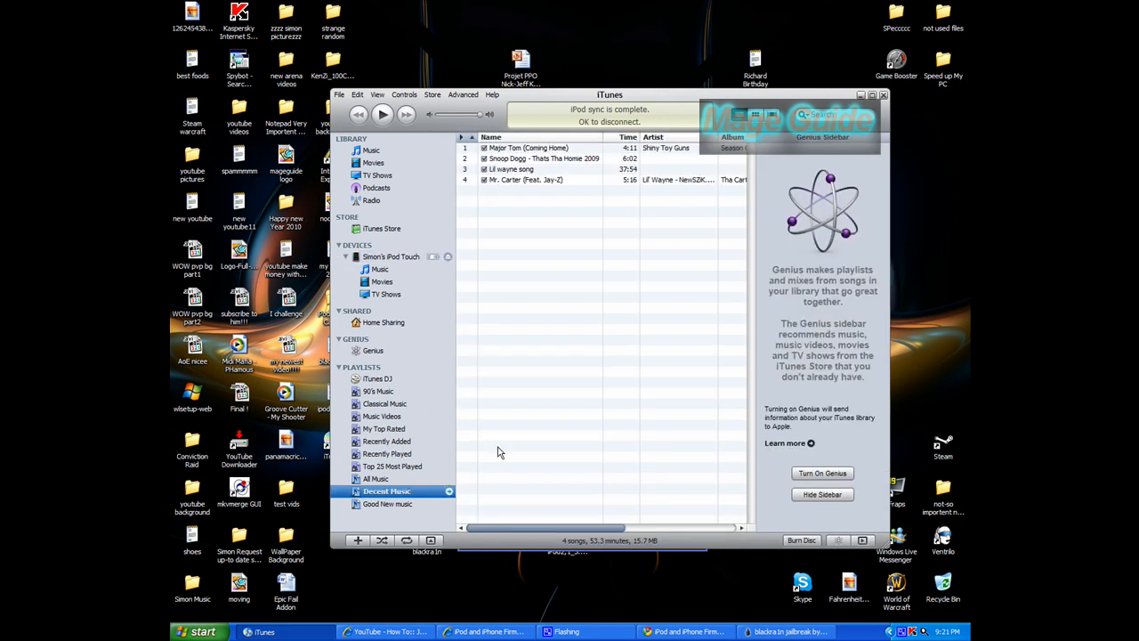
pyautogui.moveTo(646, 75)
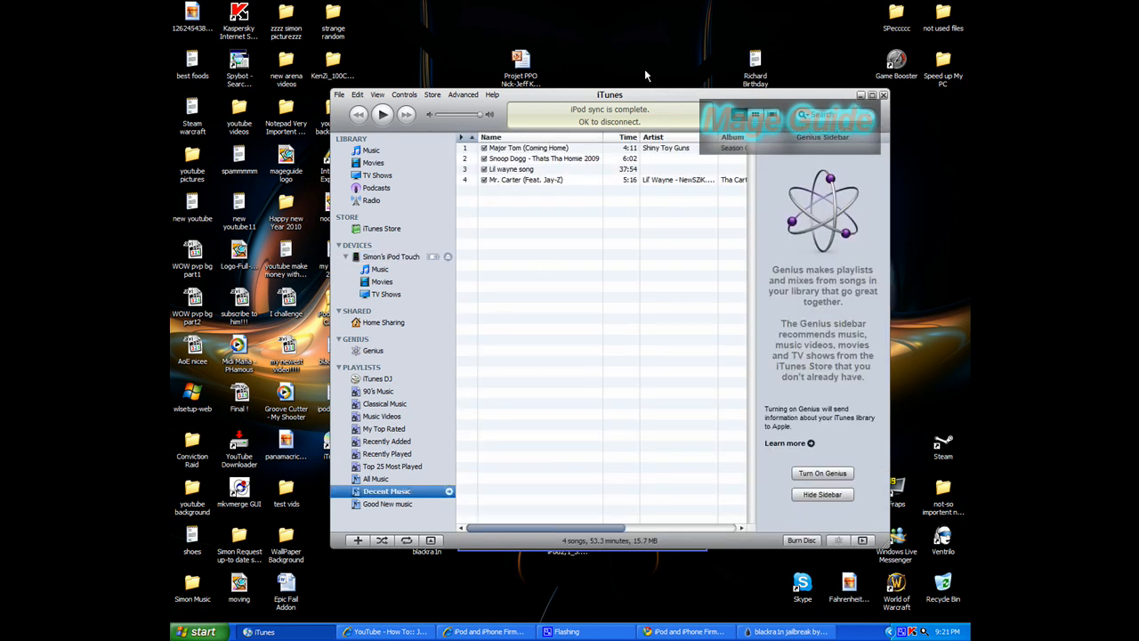
pyautogui.moveTo(609, 96)
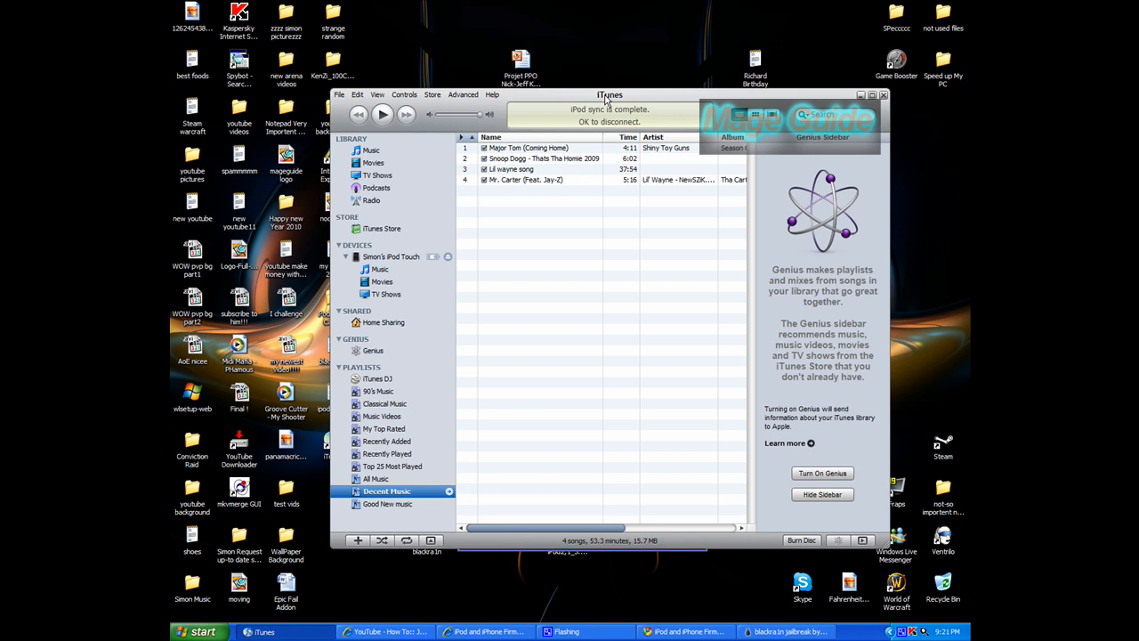